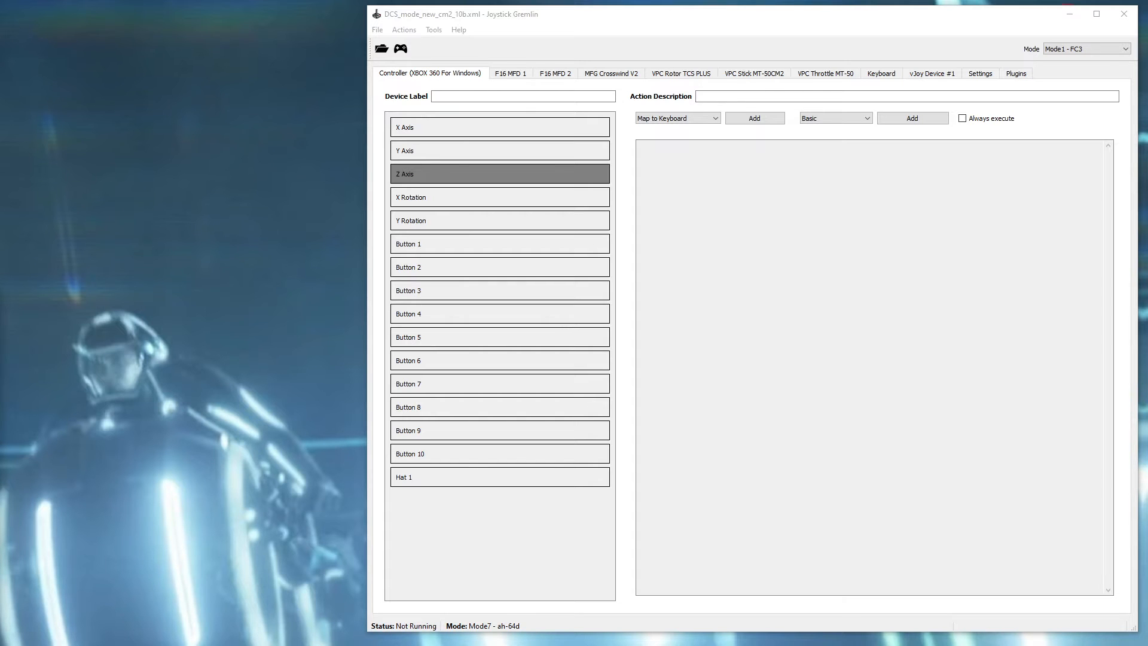
mouse_move(493, 174)
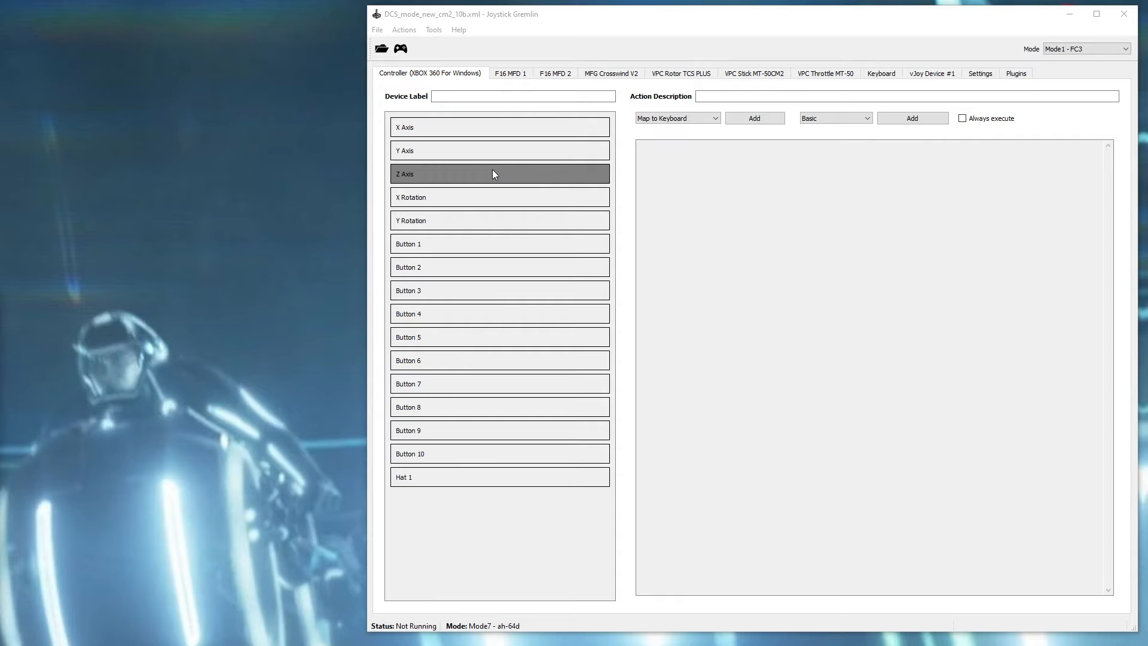
Show the Xbox 360 controller's current axis values in the Input Viewer.
click(434, 29)
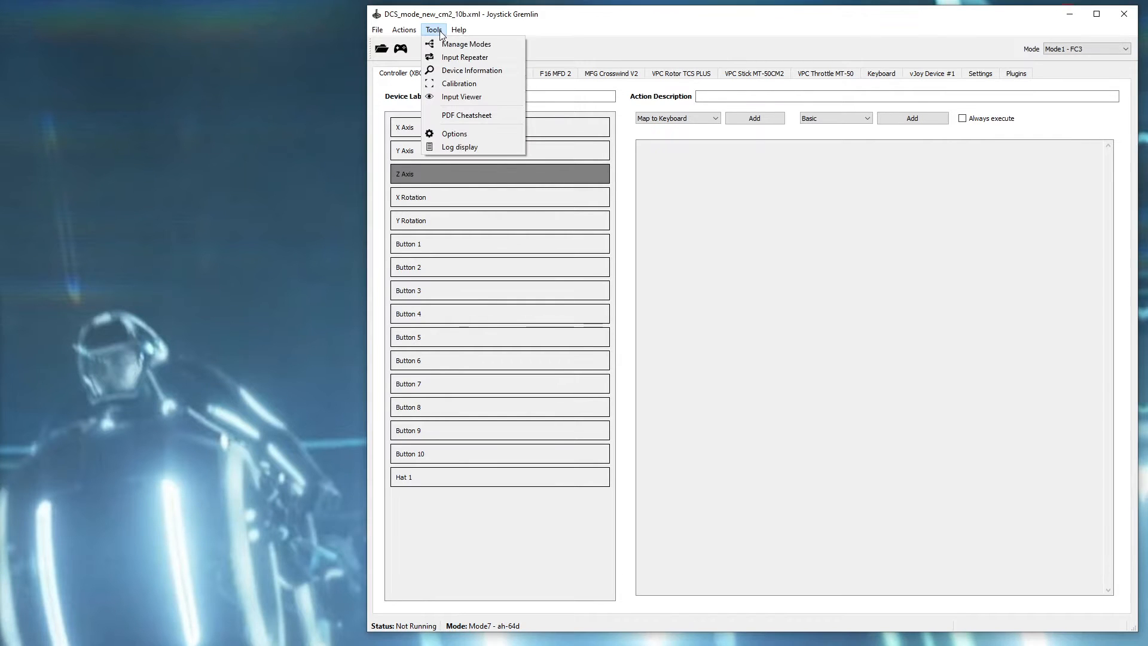
click(462, 96)
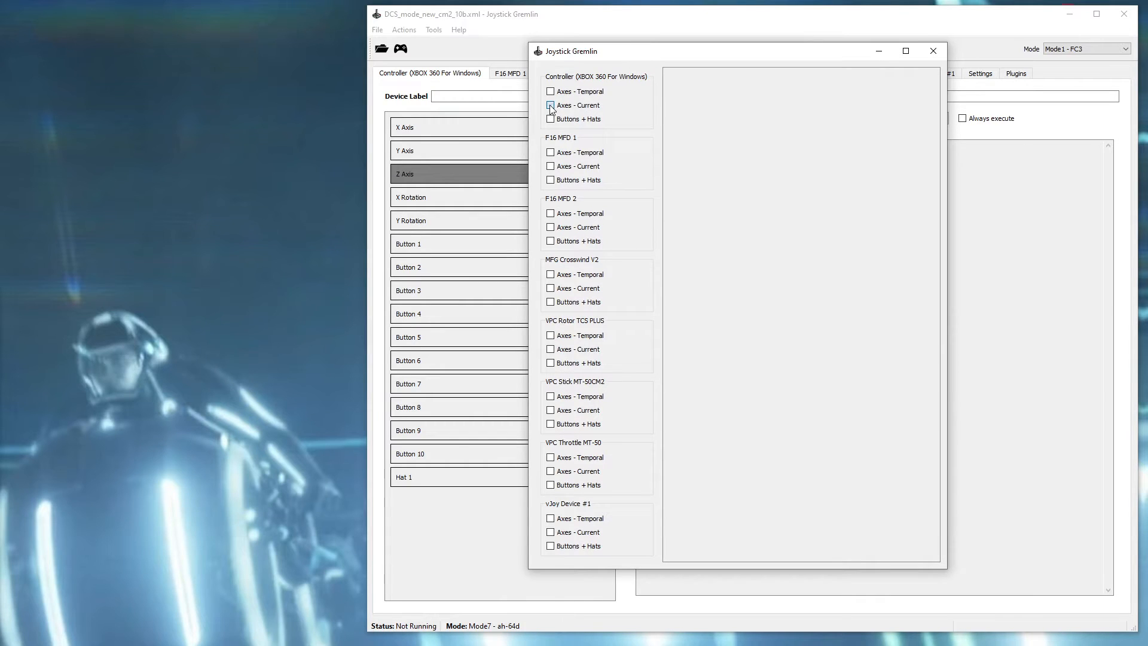
click(551, 105)
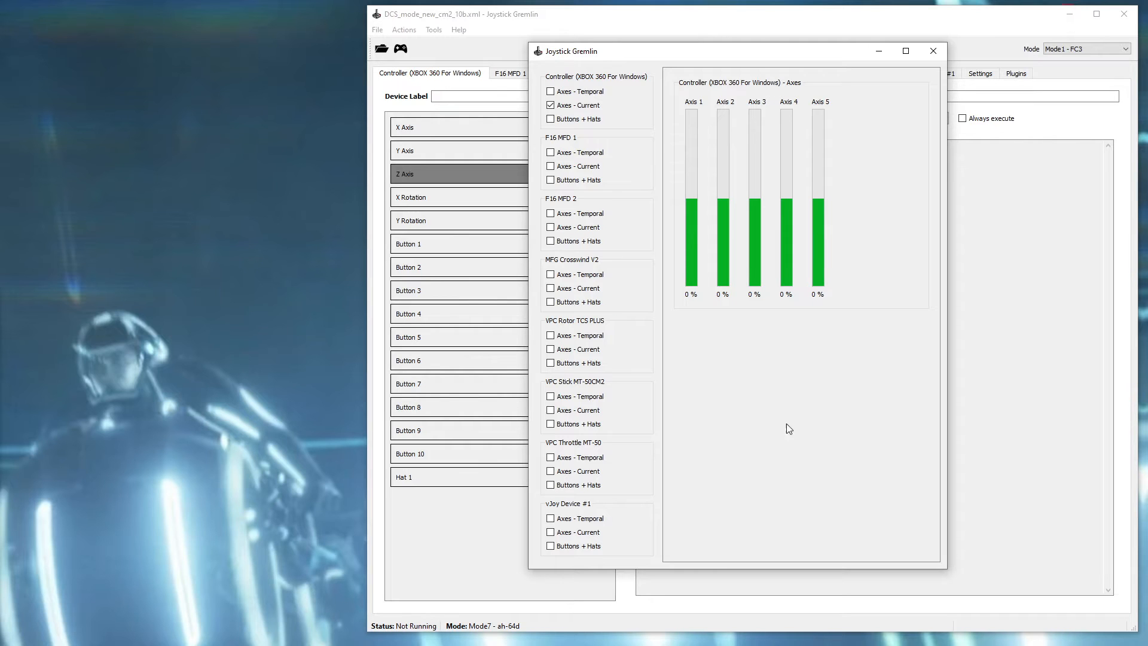
mouse_move(983, 224)
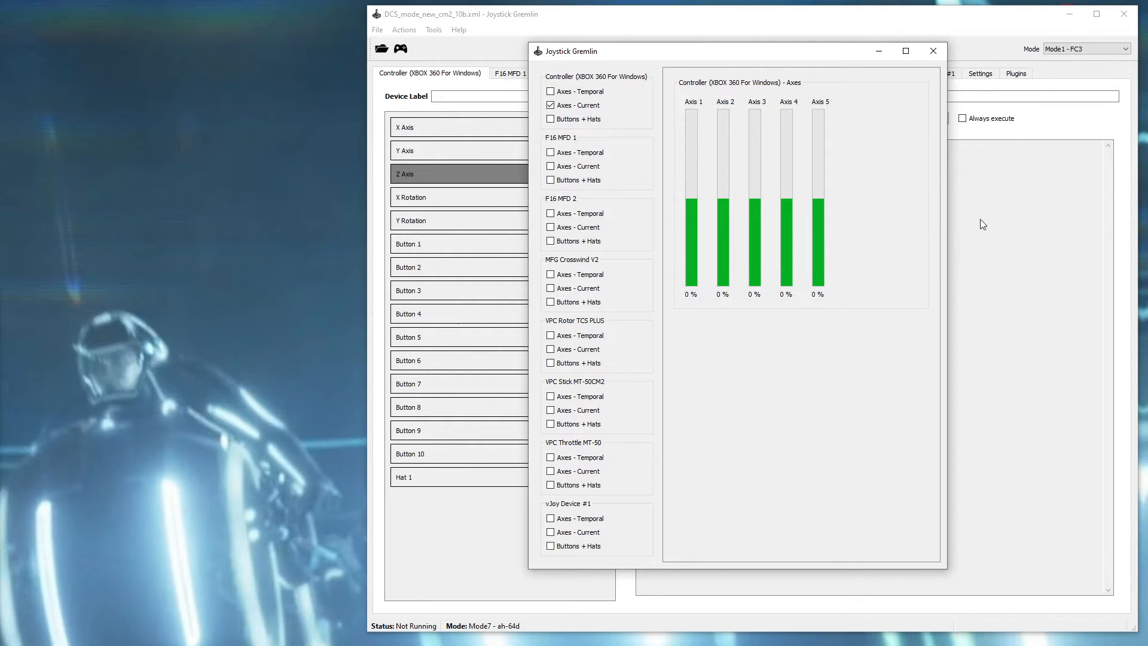
mouse_move(989, 222)
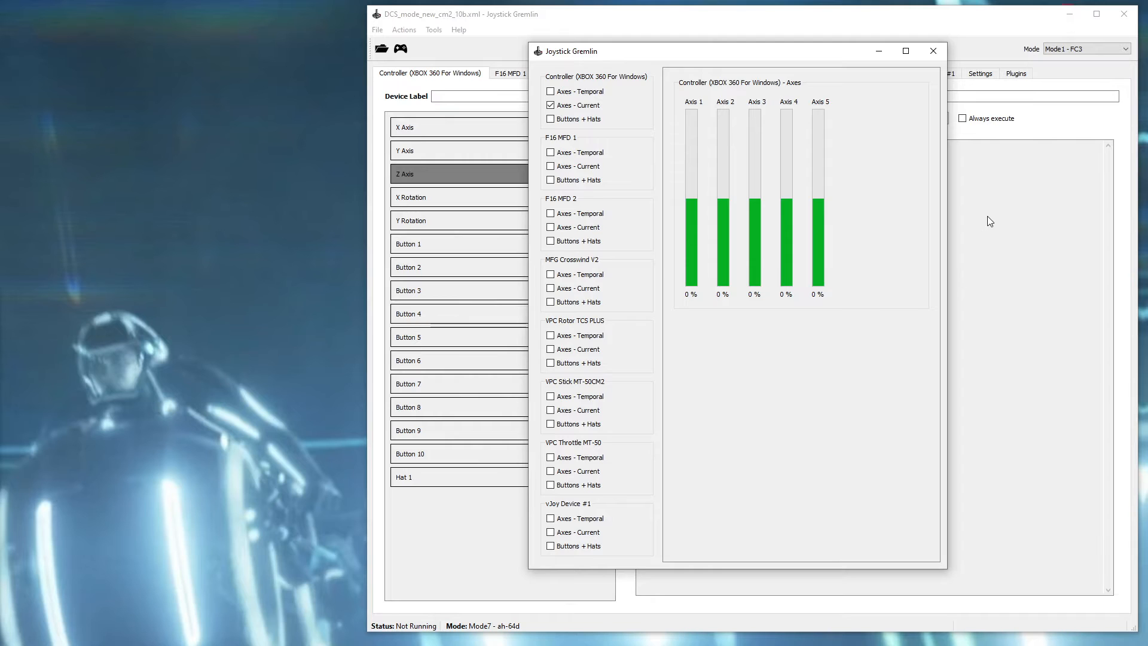
Close the Input Viewer and keep Mode1 - FC3 selected in the mode list.
click(933, 50)
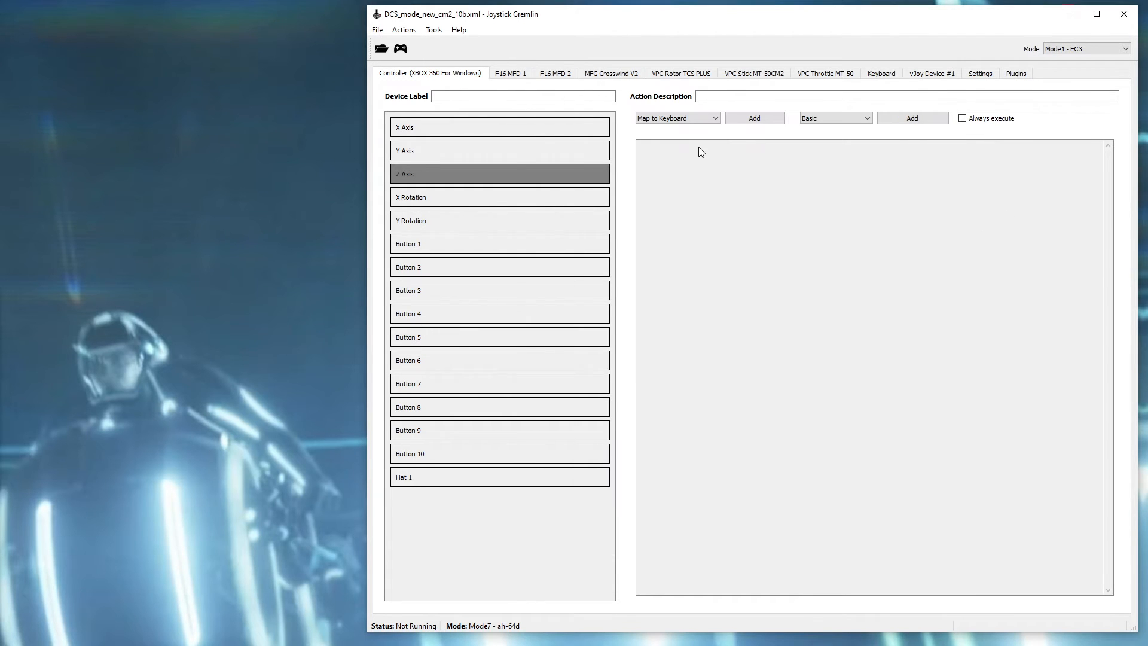
mouse_move(456, 215)
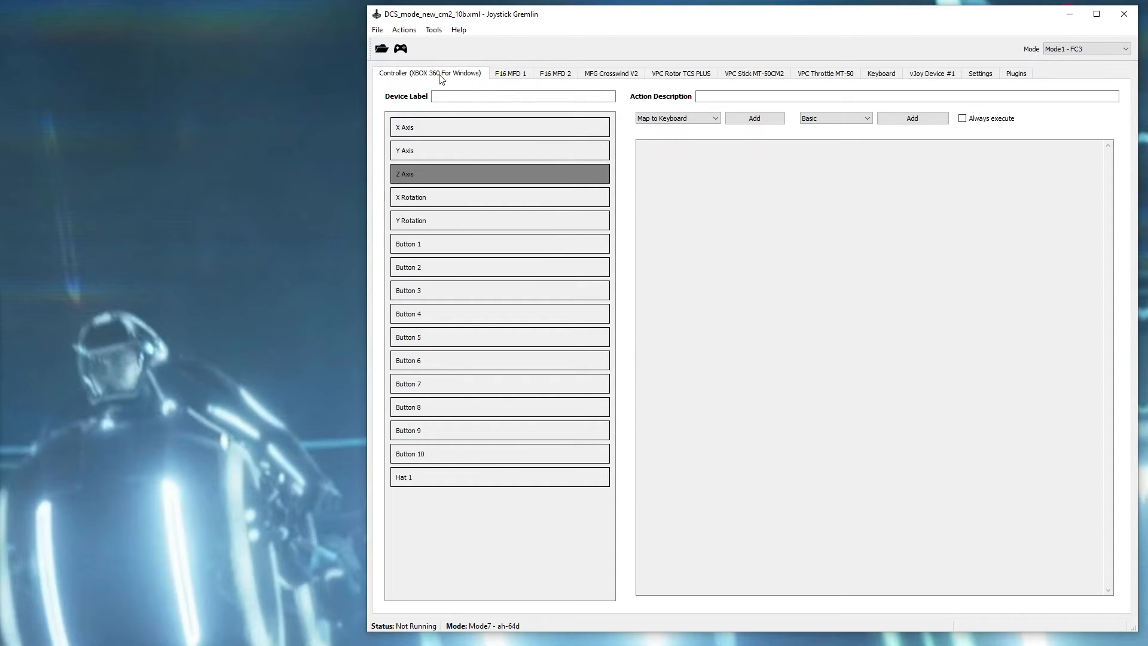
mouse_move(1079, 49)
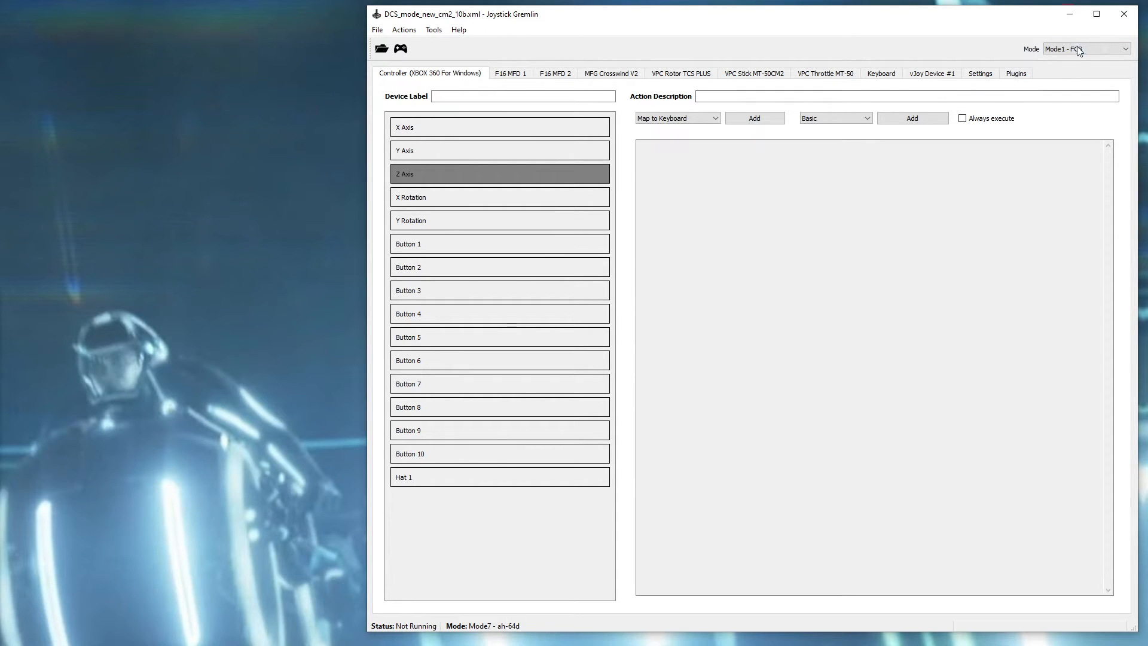
click(1087, 49)
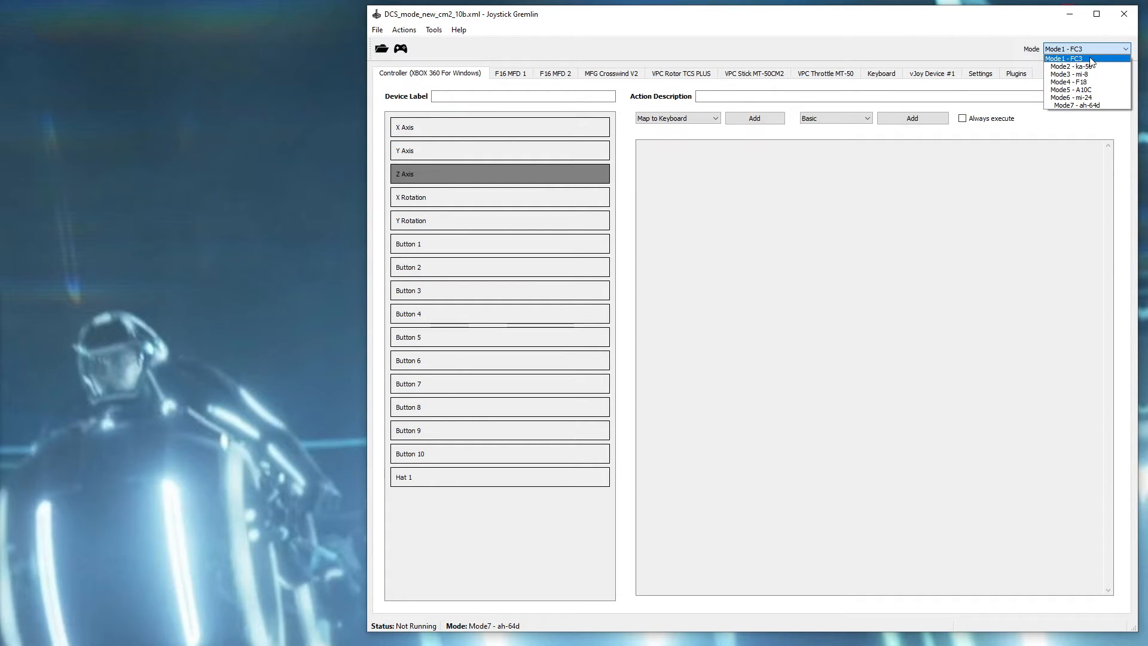
mouse_move(1089, 105)
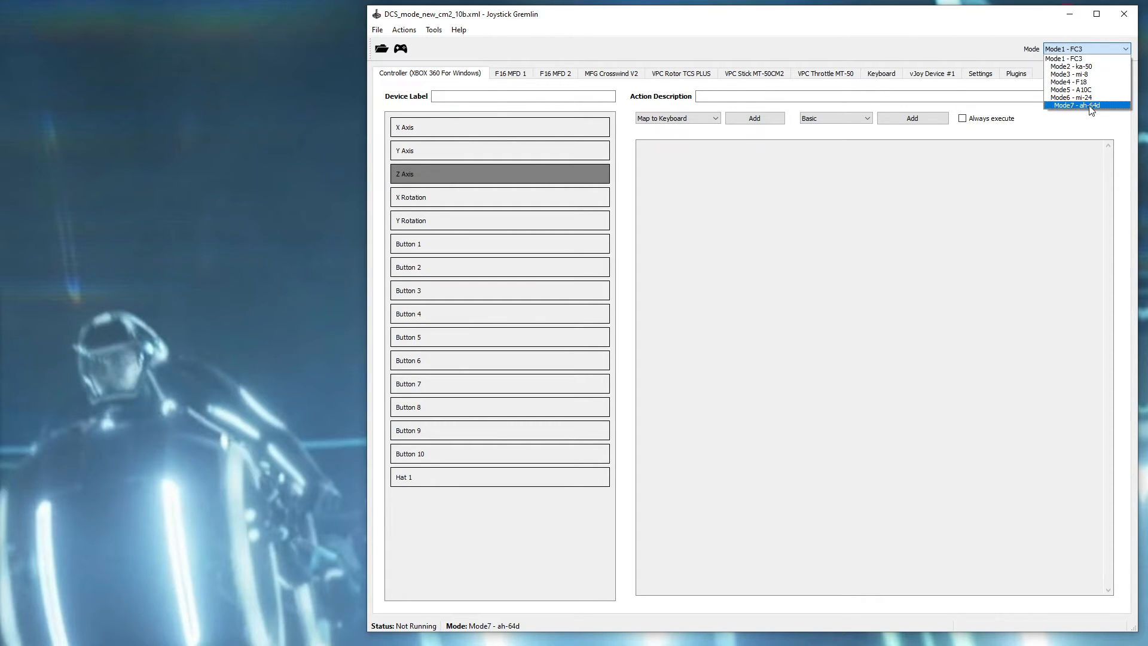
click(1066, 59)
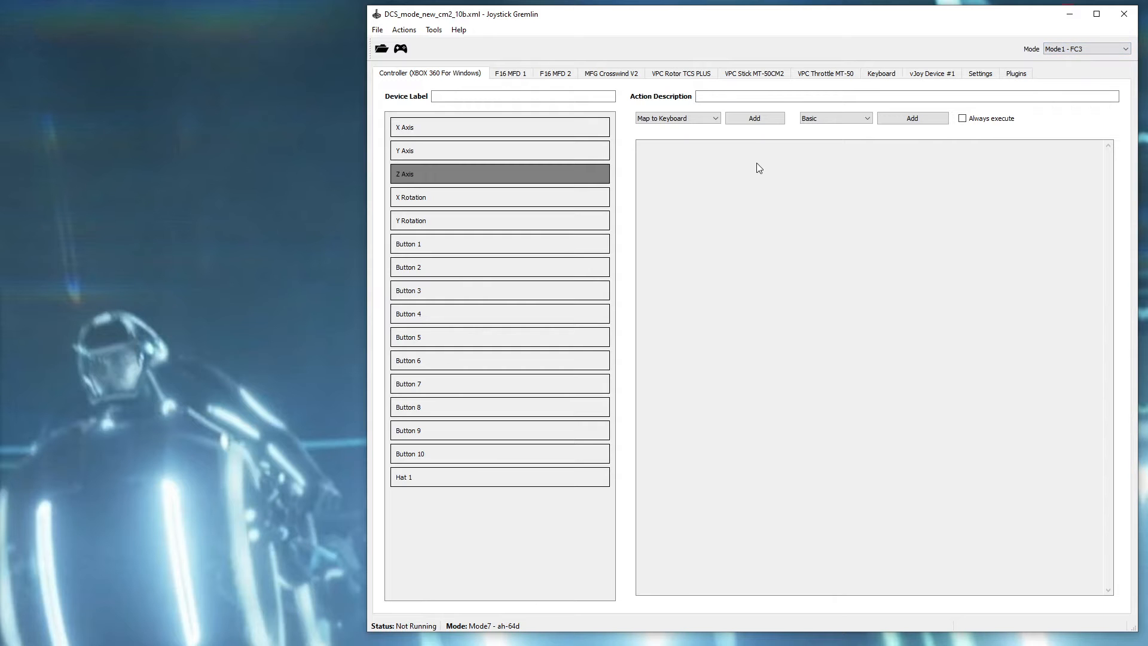
mouse_move(436, 174)
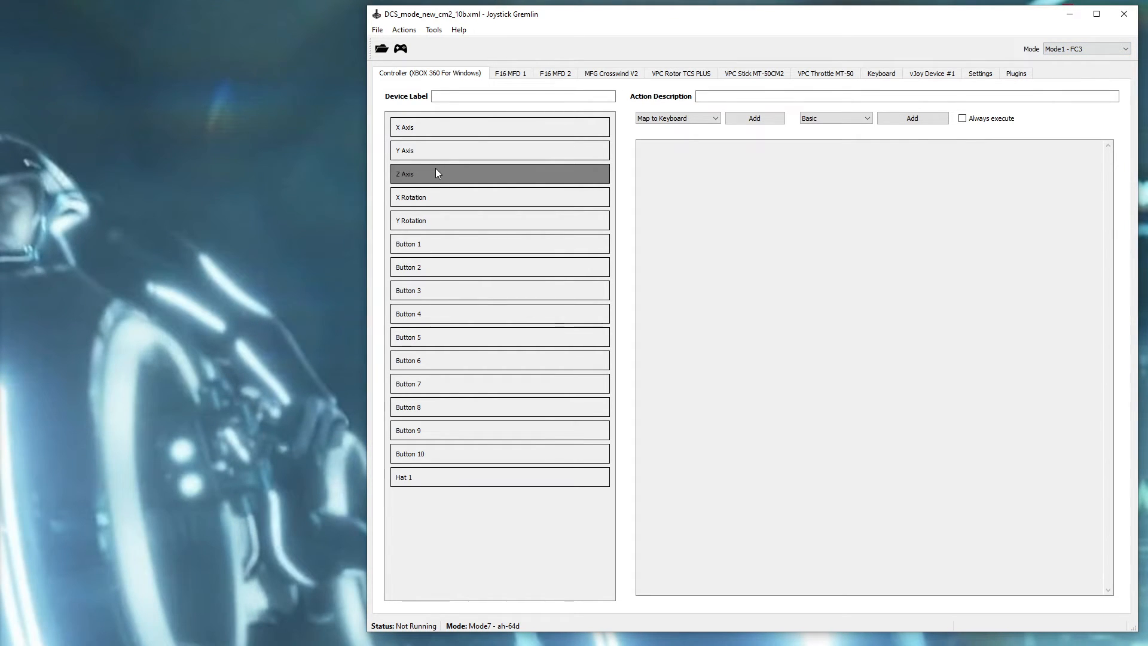
Add a Split Axis action to the Z Axis with a nested Remap to vJoy Device 1 Button 1.
click(676, 118)
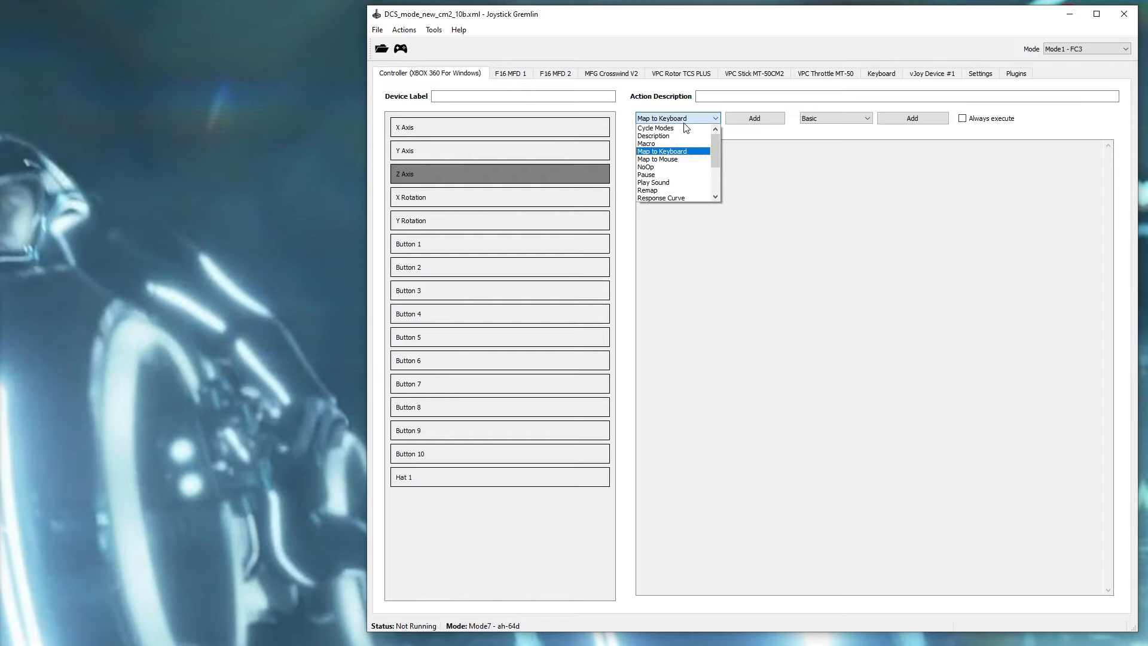
scroll(down, 3)
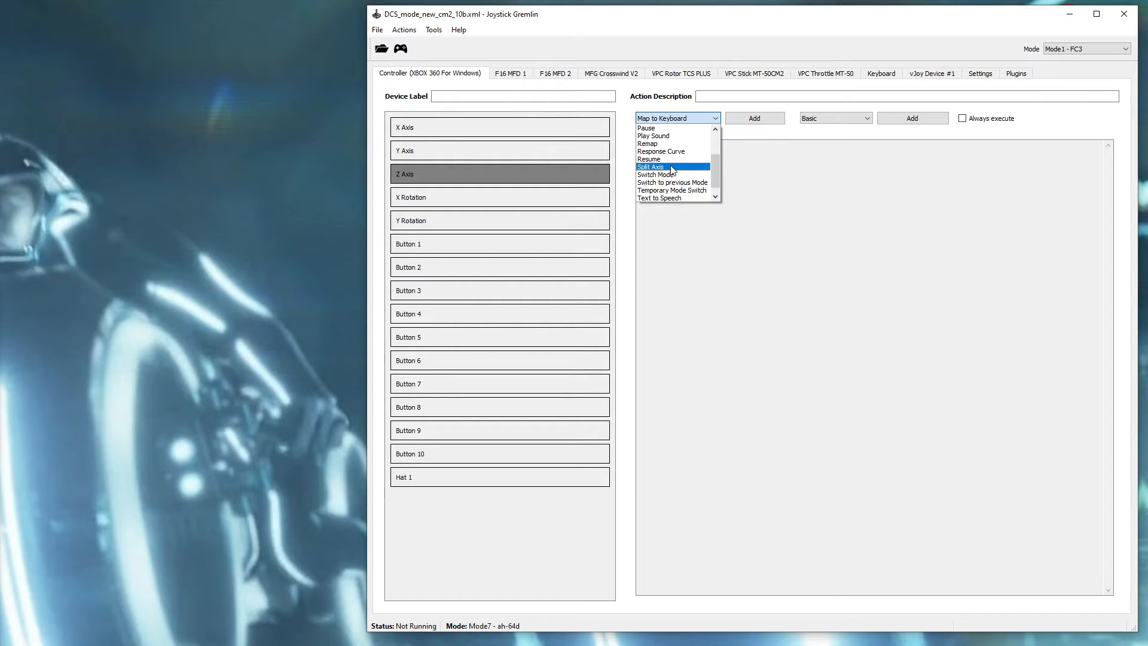
click(651, 167)
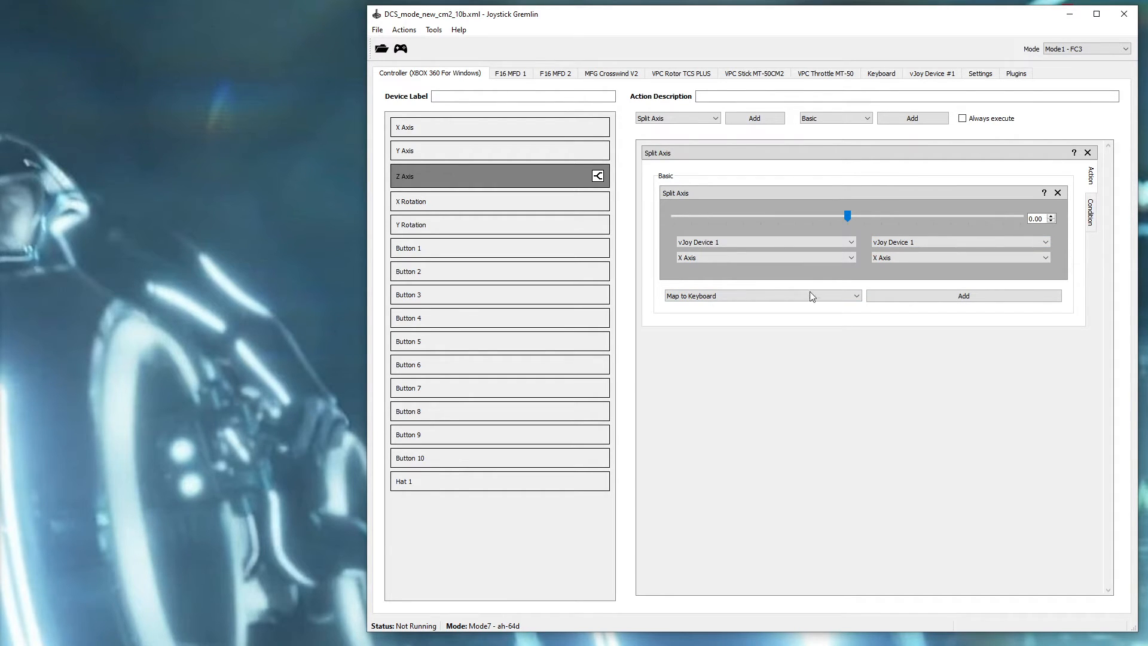
click(761, 295)
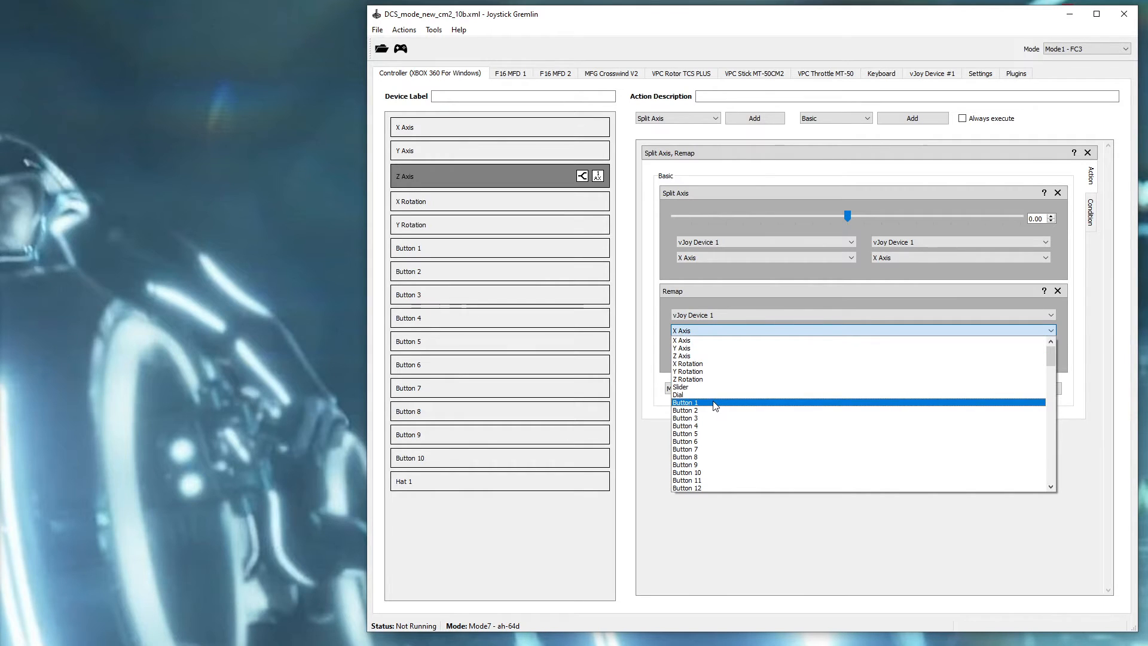
click(685, 402)
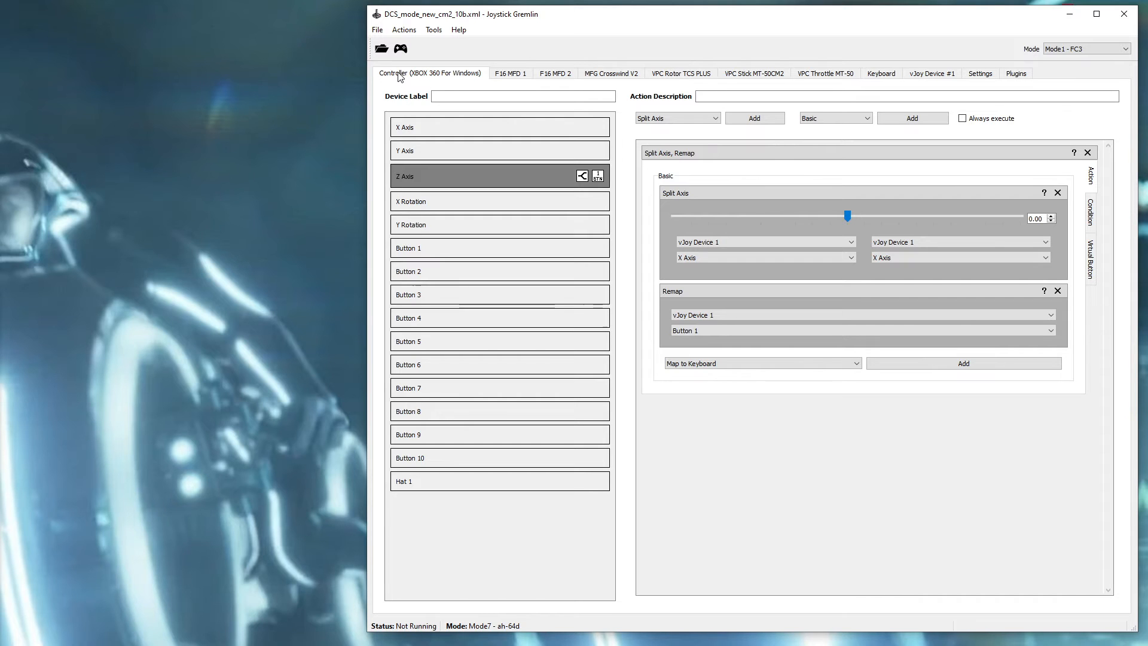
mouse_move(713, 167)
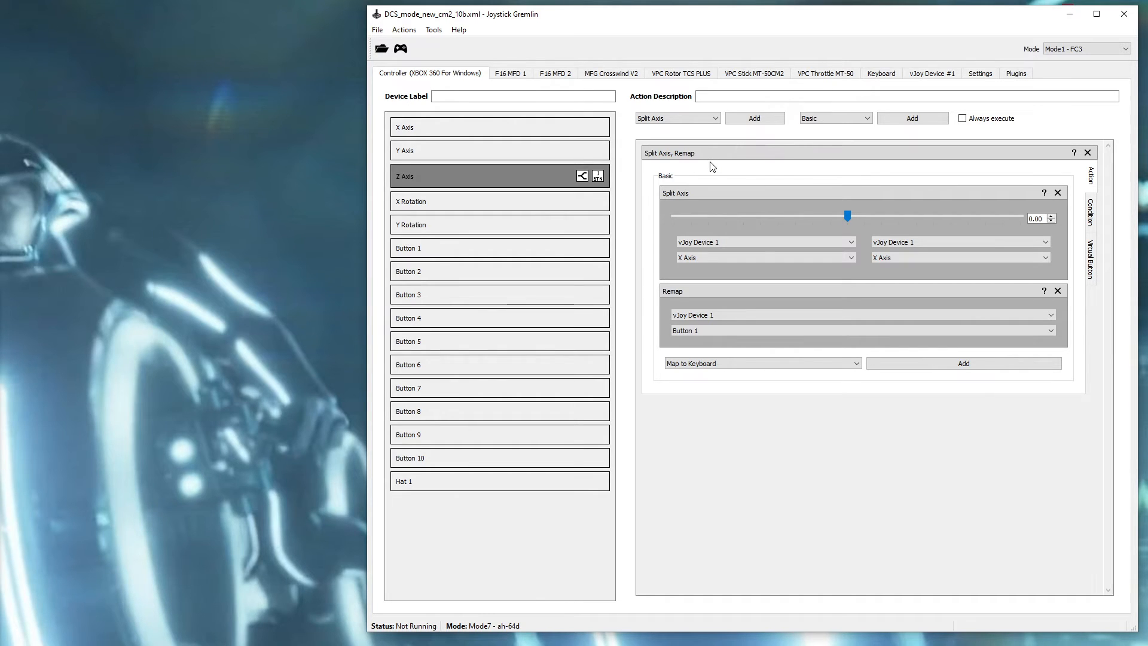
mouse_move(921, 196)
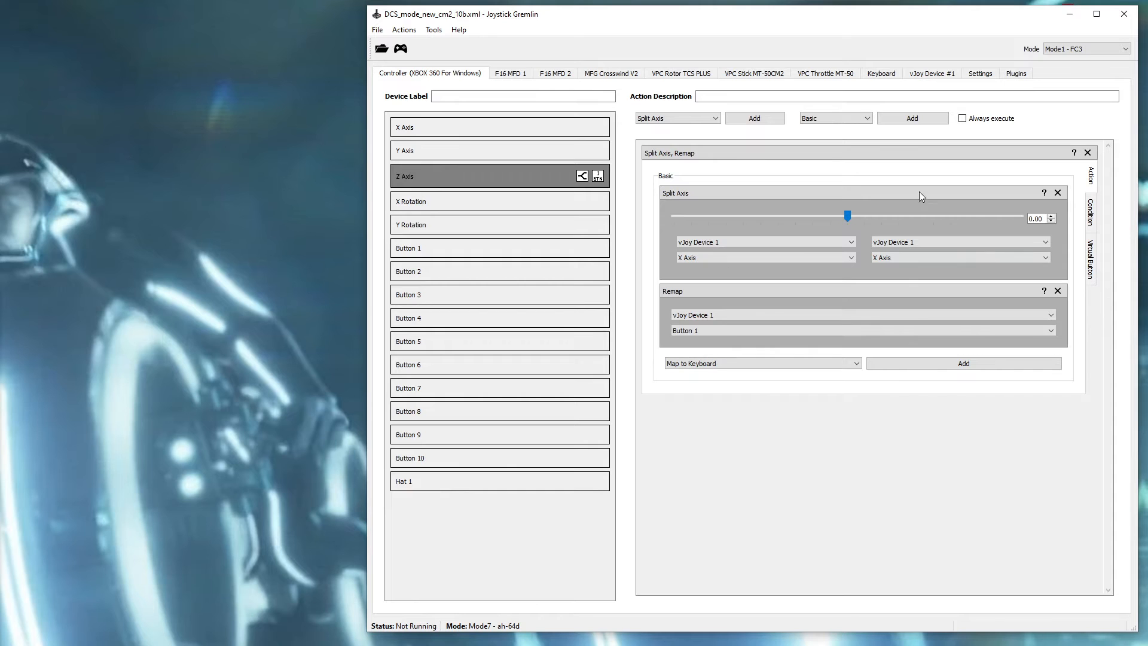
mouse_move(841, 300)
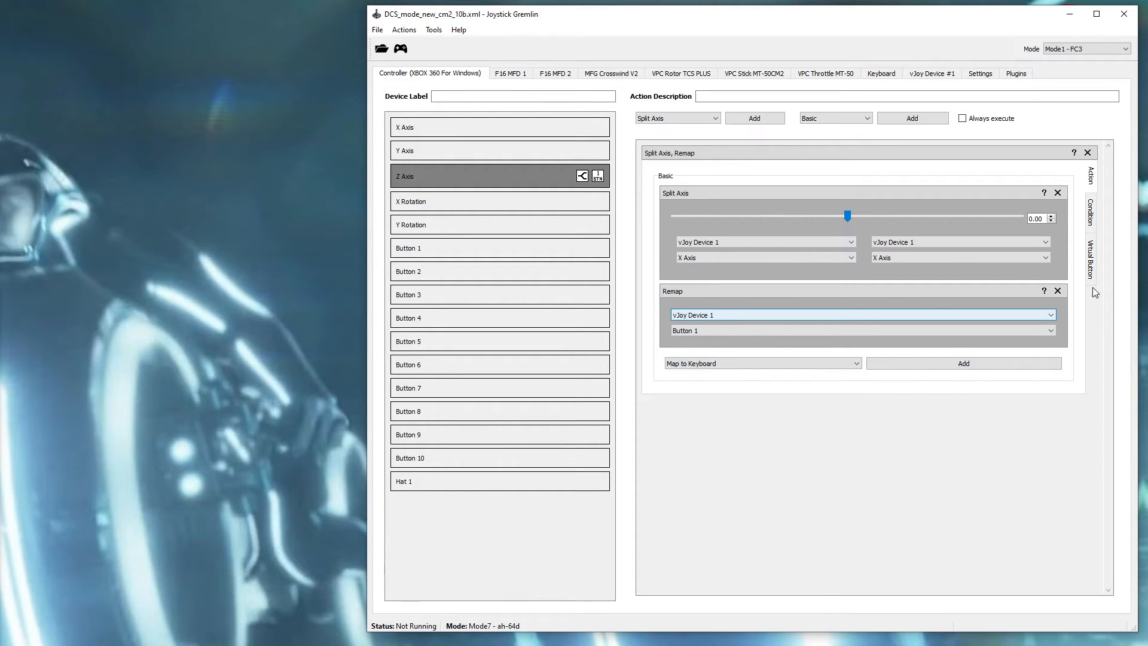
Start the first container's virtual button activation range at 0.10, then return to its actions.
click(1091, 260)
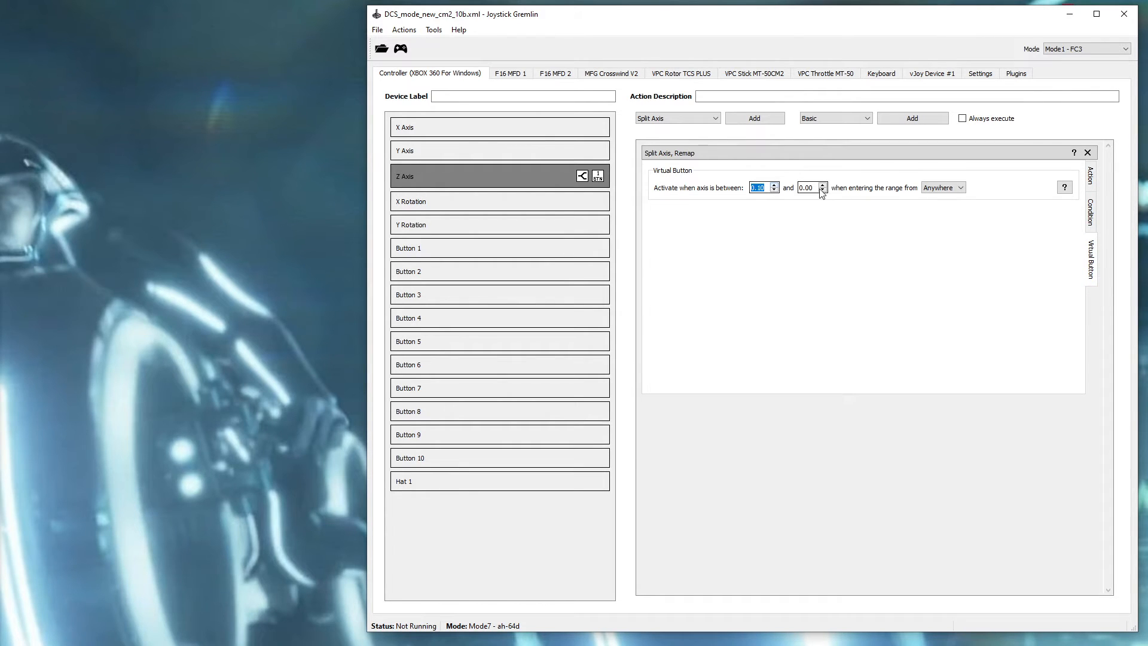
click(822, 185)
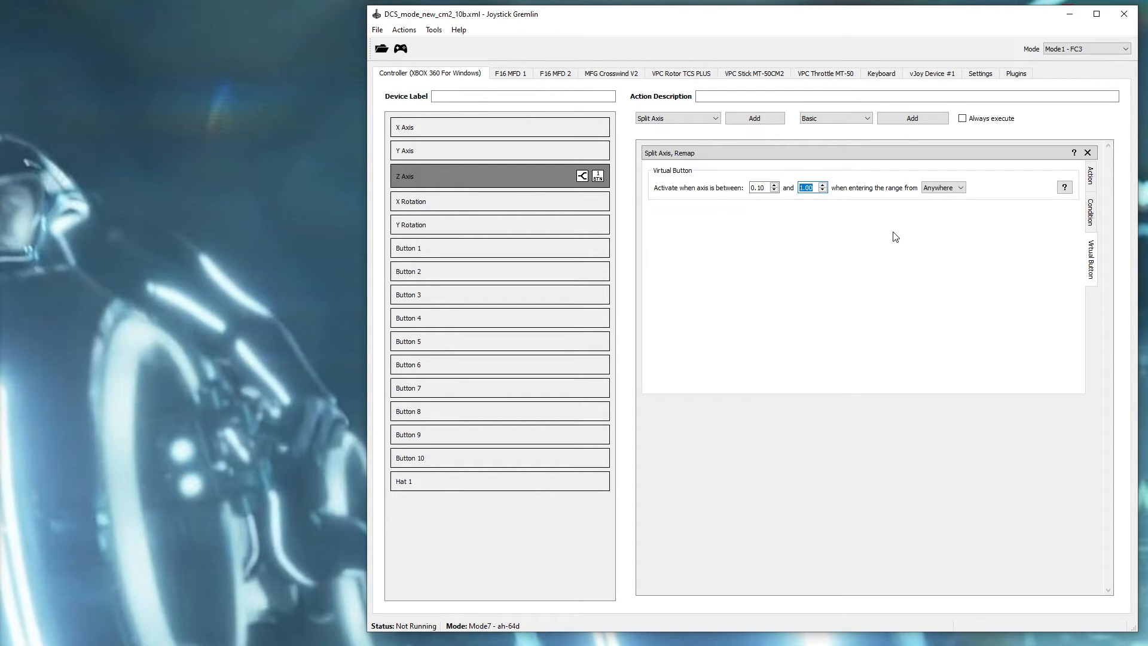
mouse_move(744, 190)
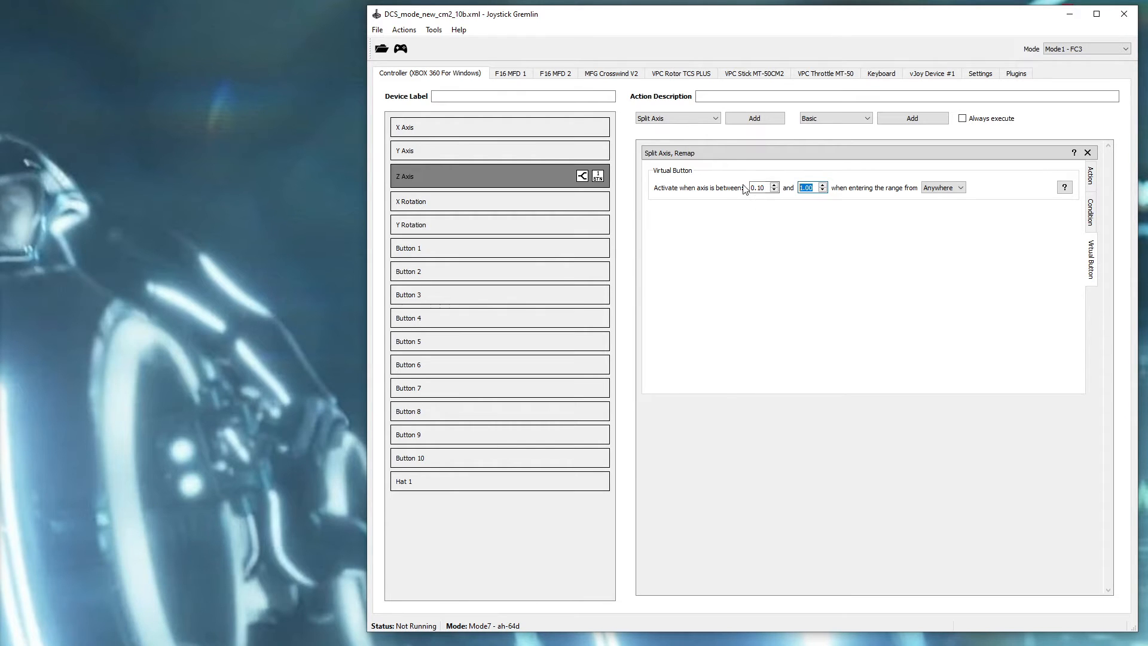
mouse_move(1091, 212)
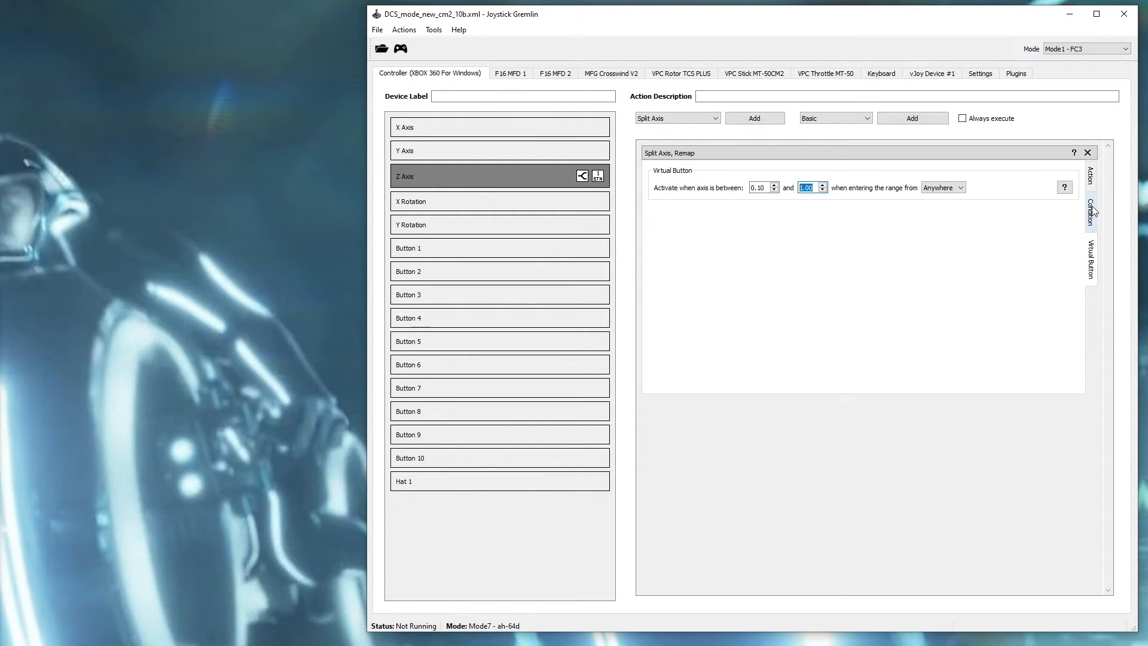
click(1091, 176)
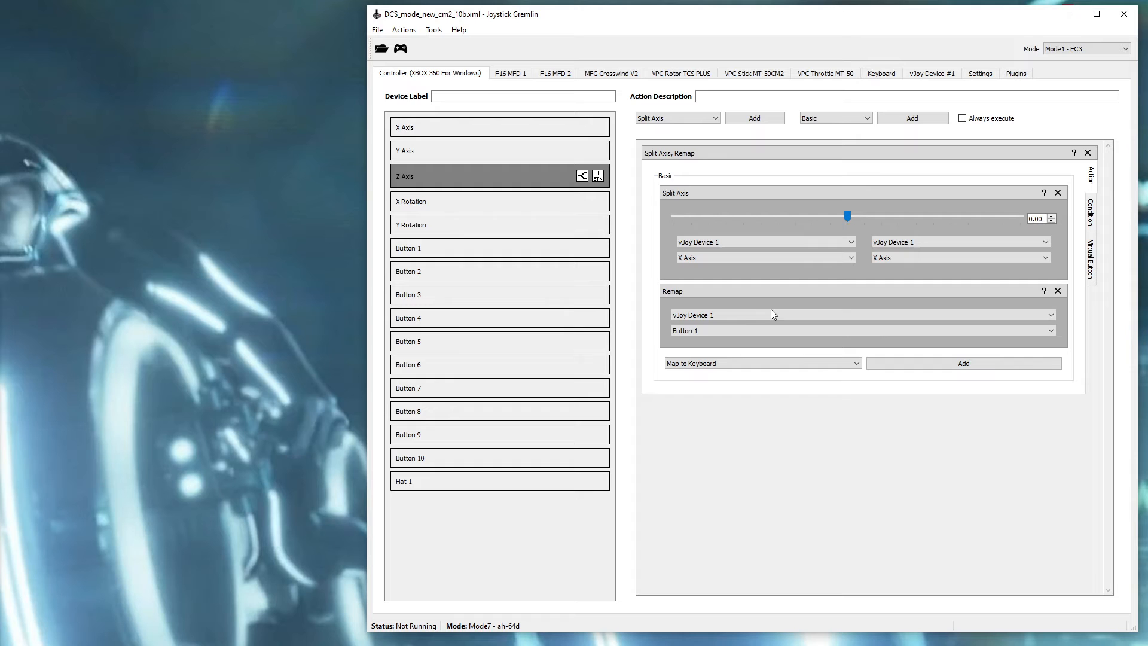
mouse_move(694, 324)
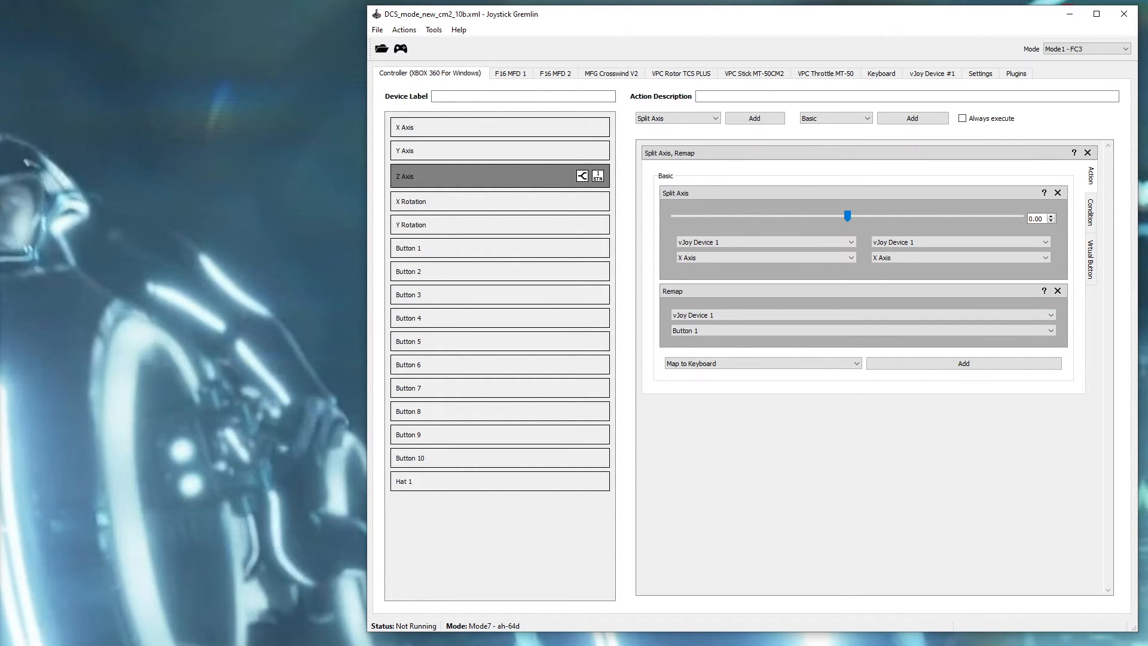
Activate the profile and show vJoy Device #1 button states in the Input Viewer.
click(401, 49)
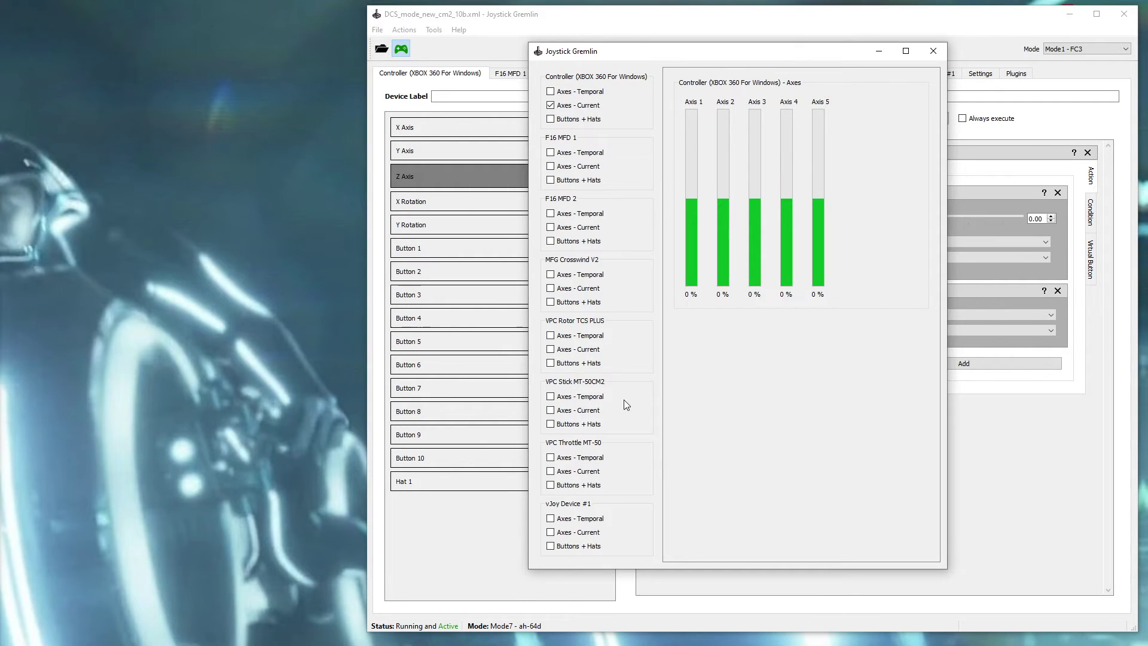
click(551, 546)
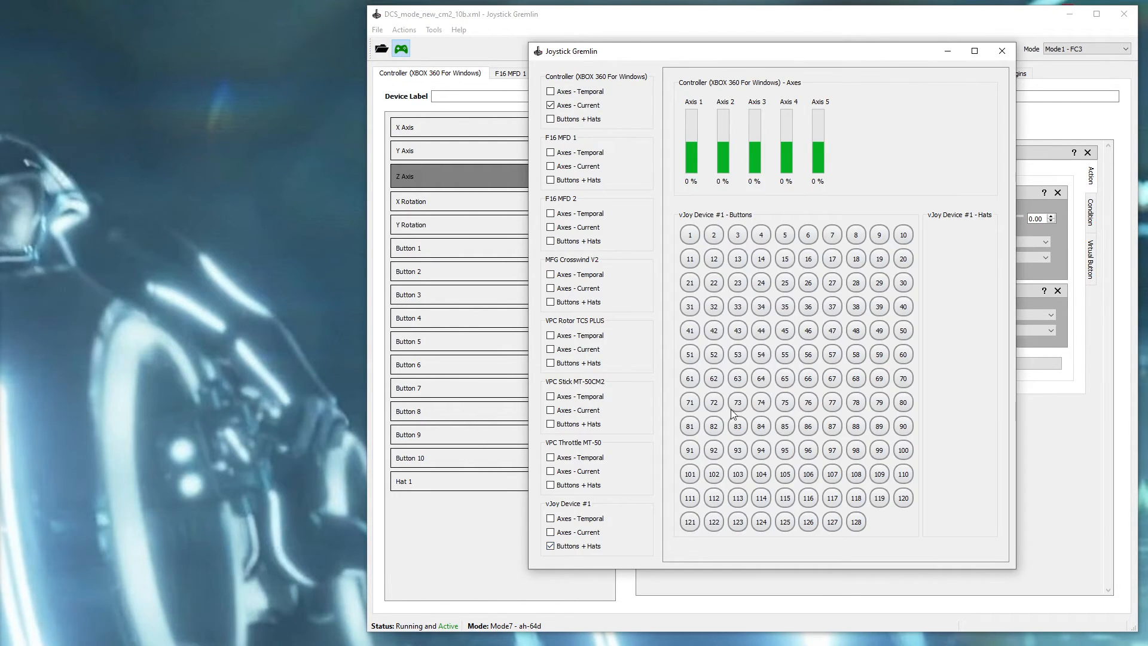
mouse_move(903, 226)
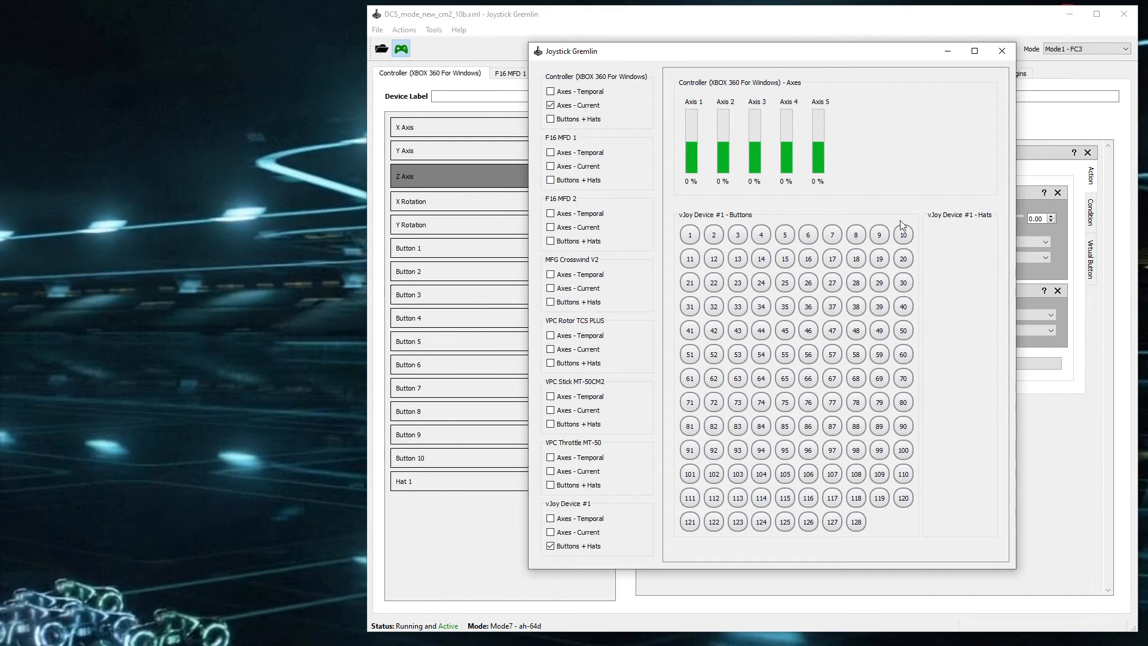
mouse_move(949, 239)
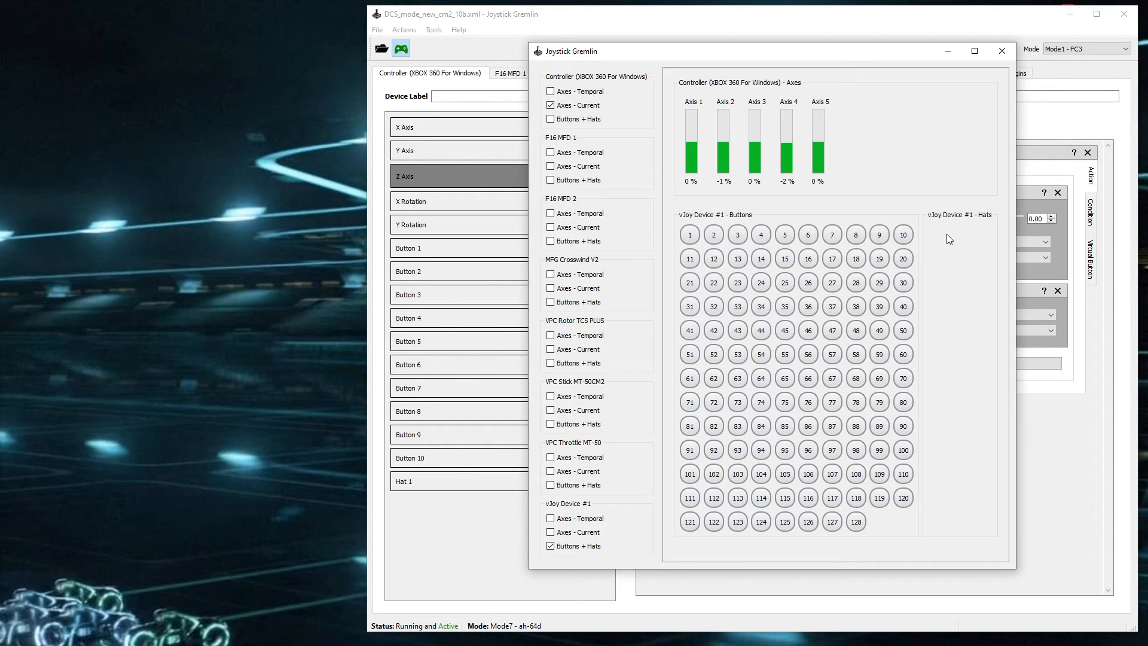
mouse_move(894, 21)
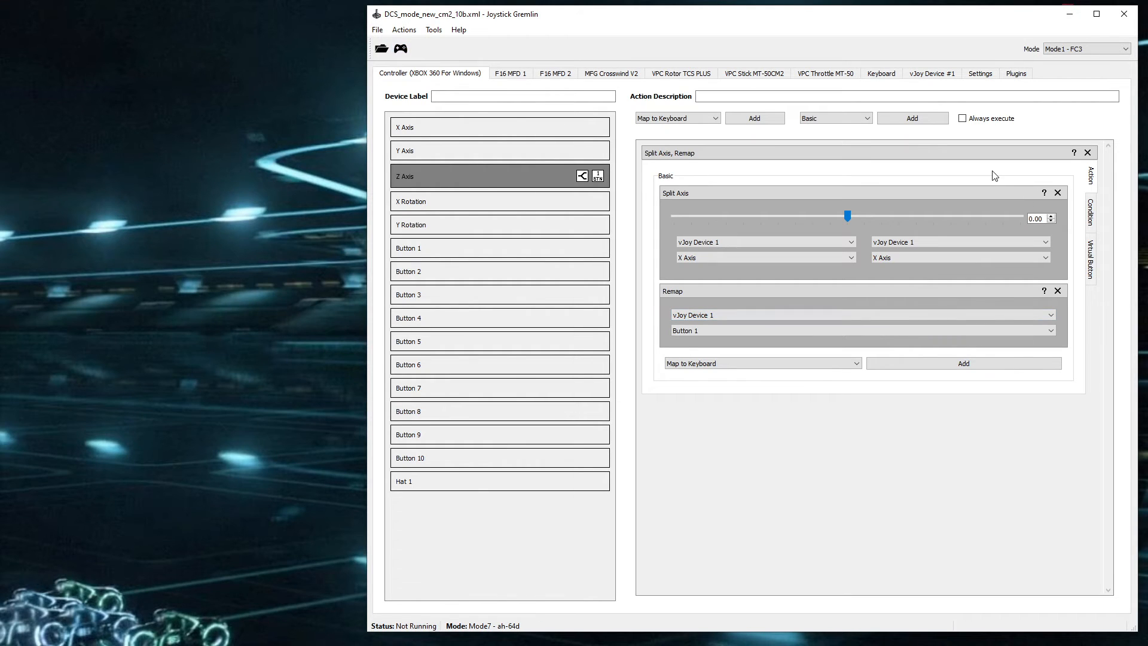
Add a second Split Axis container on the Z Axis with a Remap to vJoy Device 1 Button 2.
click(675, 118)
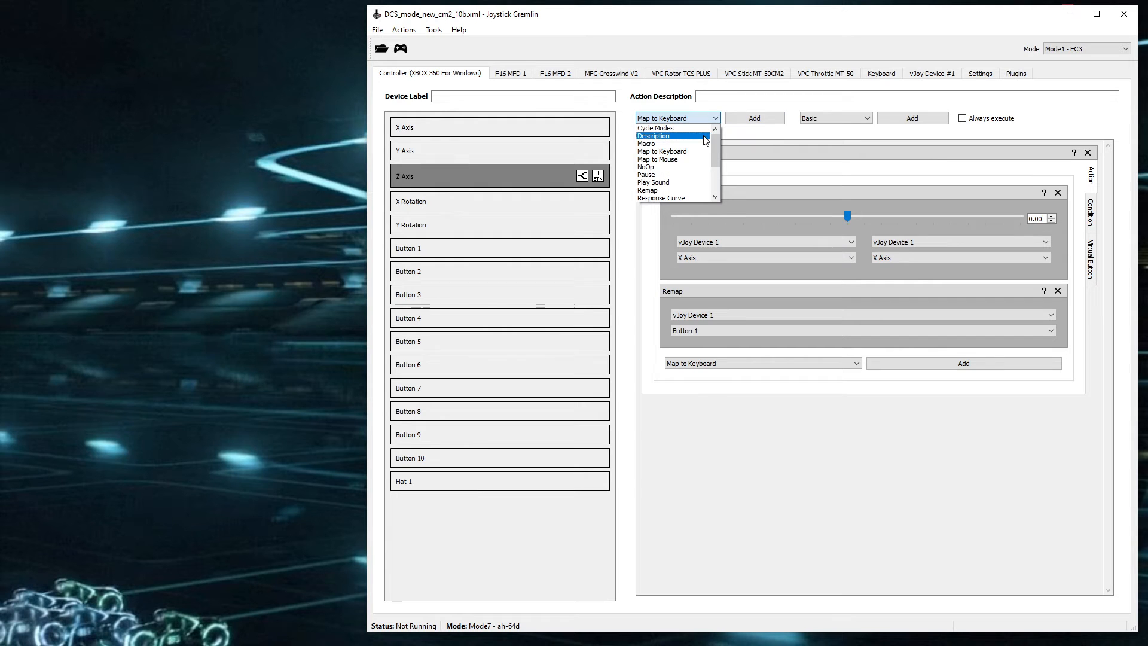
scroll(down, 3)
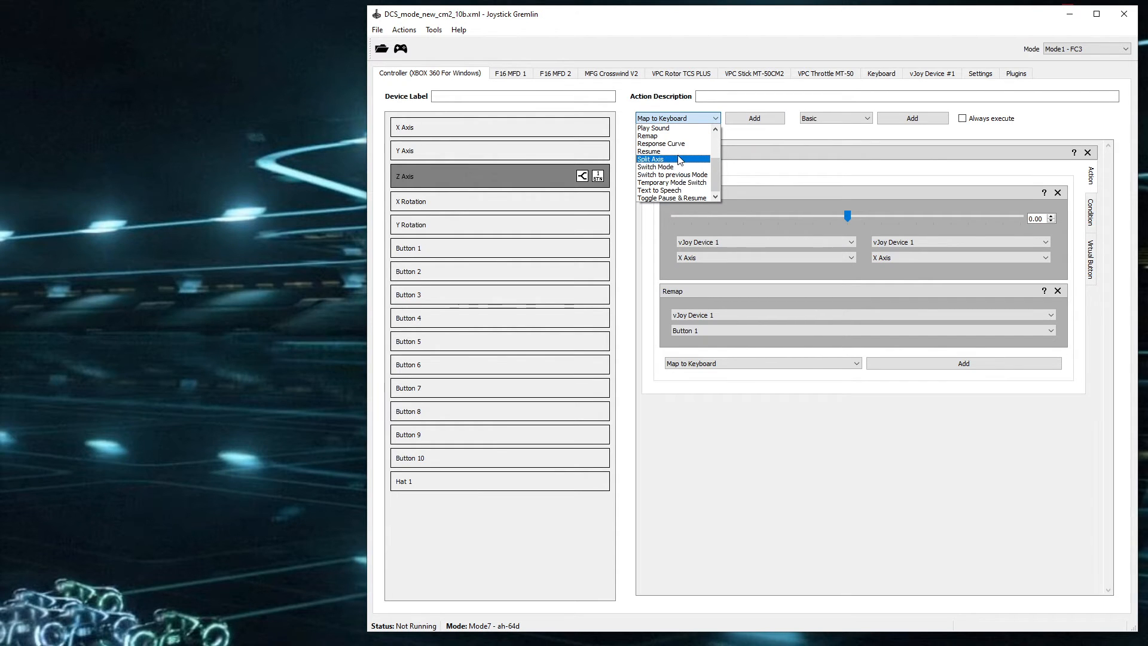
click(650, 159)
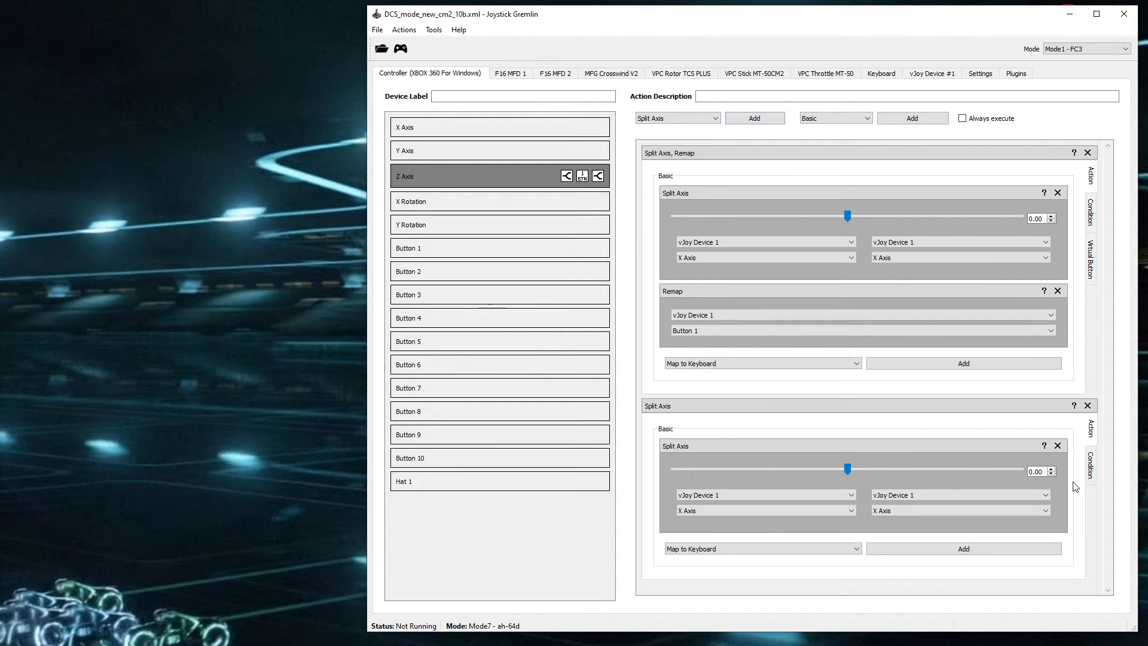
click(761, 549)
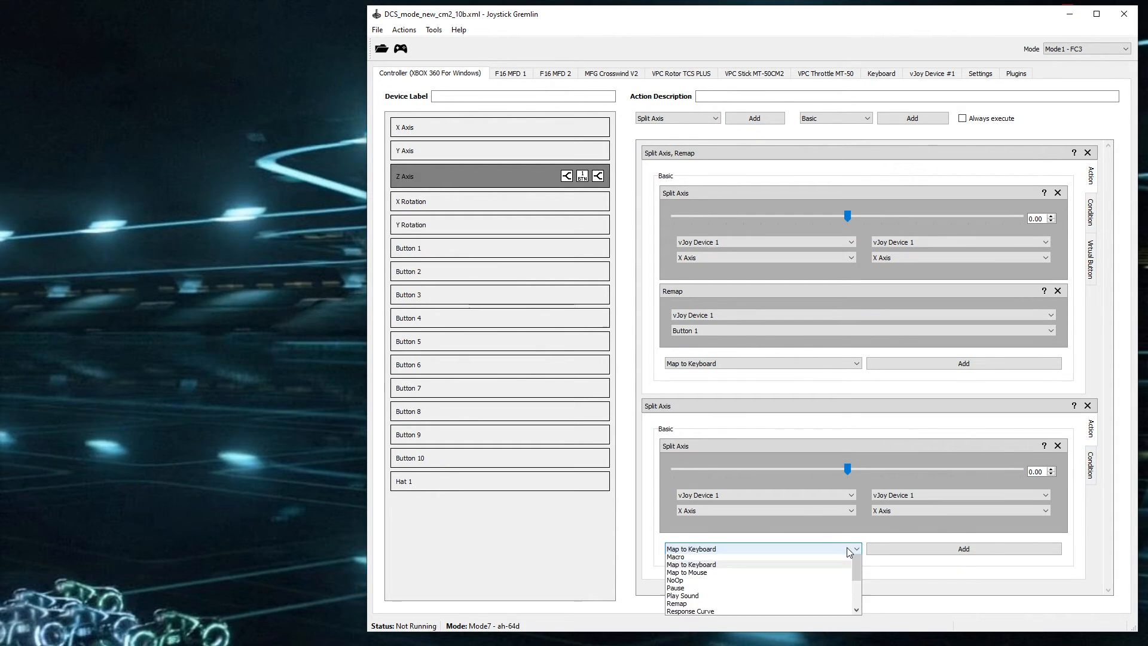
click(677, 603)
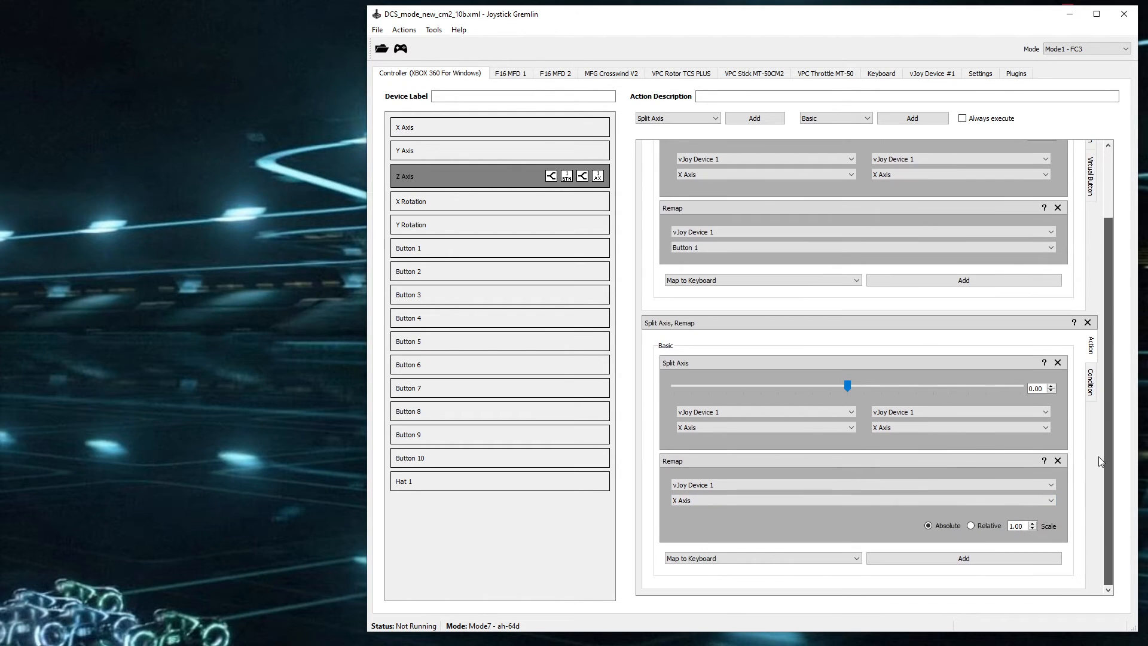
click(861, 500)
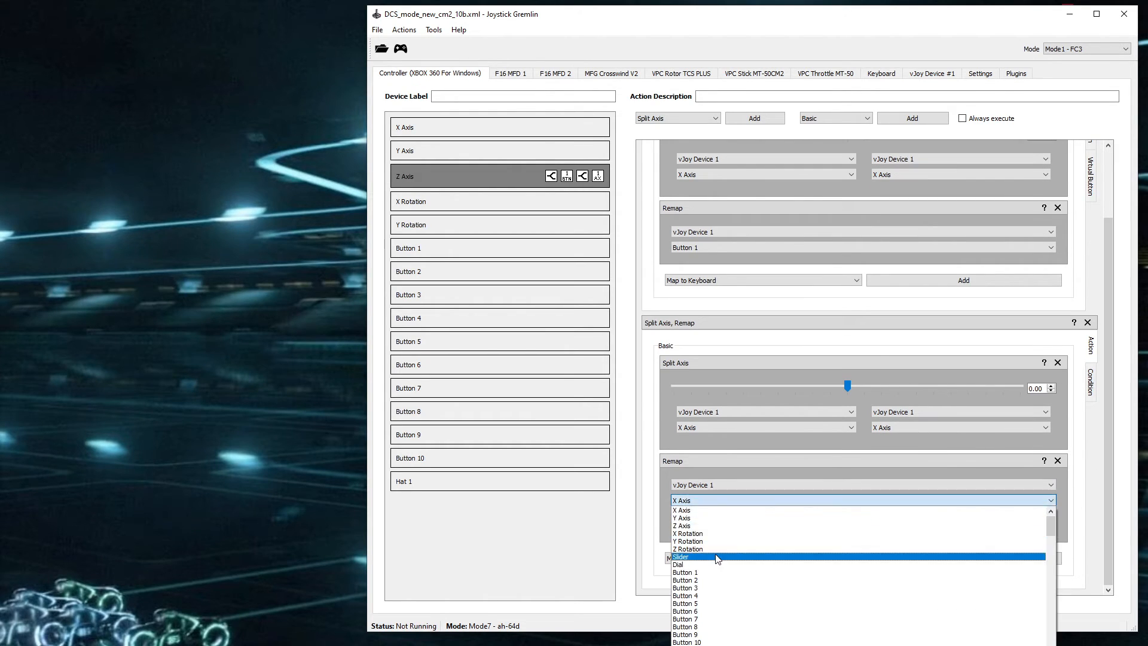
mouse_move(708, 580)
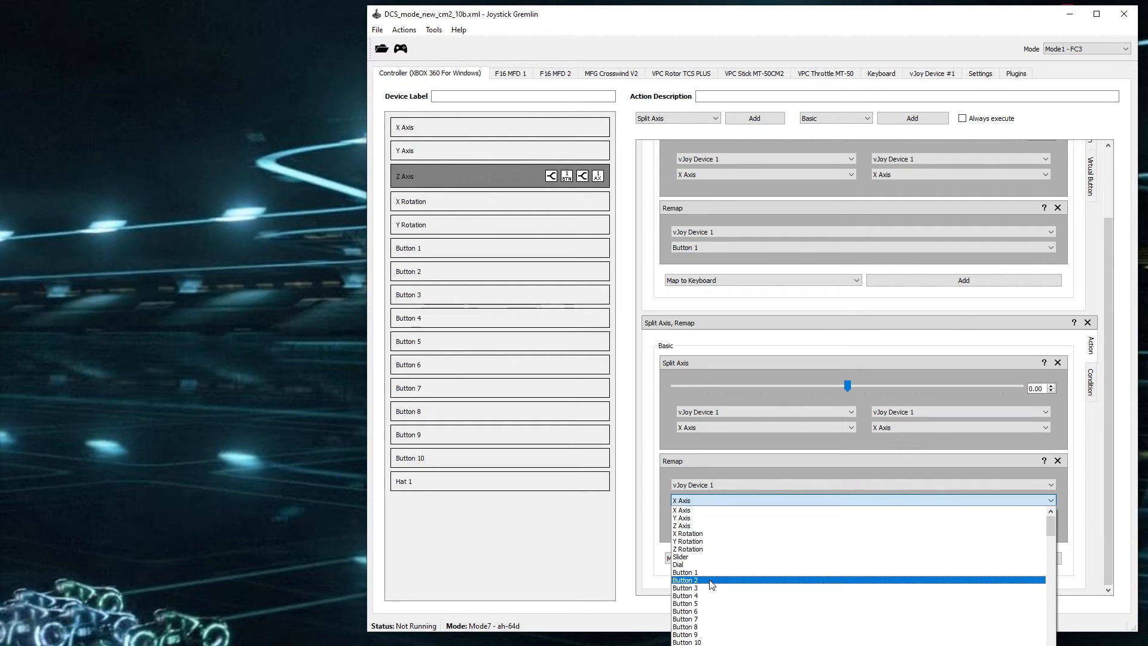
click(686, 580)
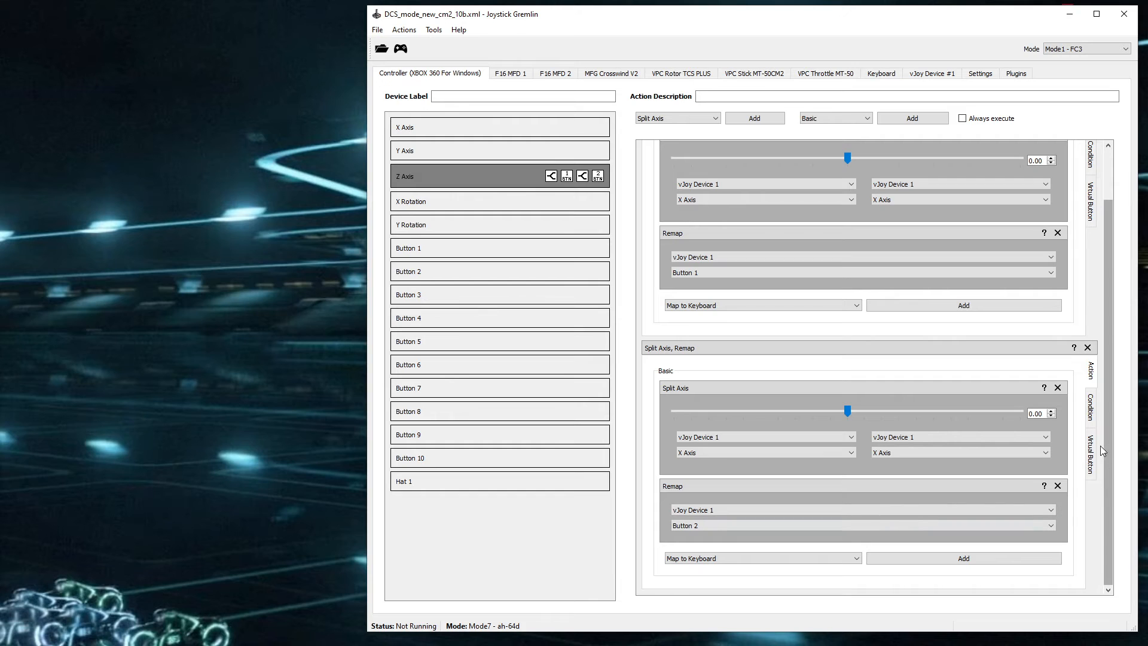
Set the Button 2 container's activation range to begin at 0.95.
click(1091, 454)
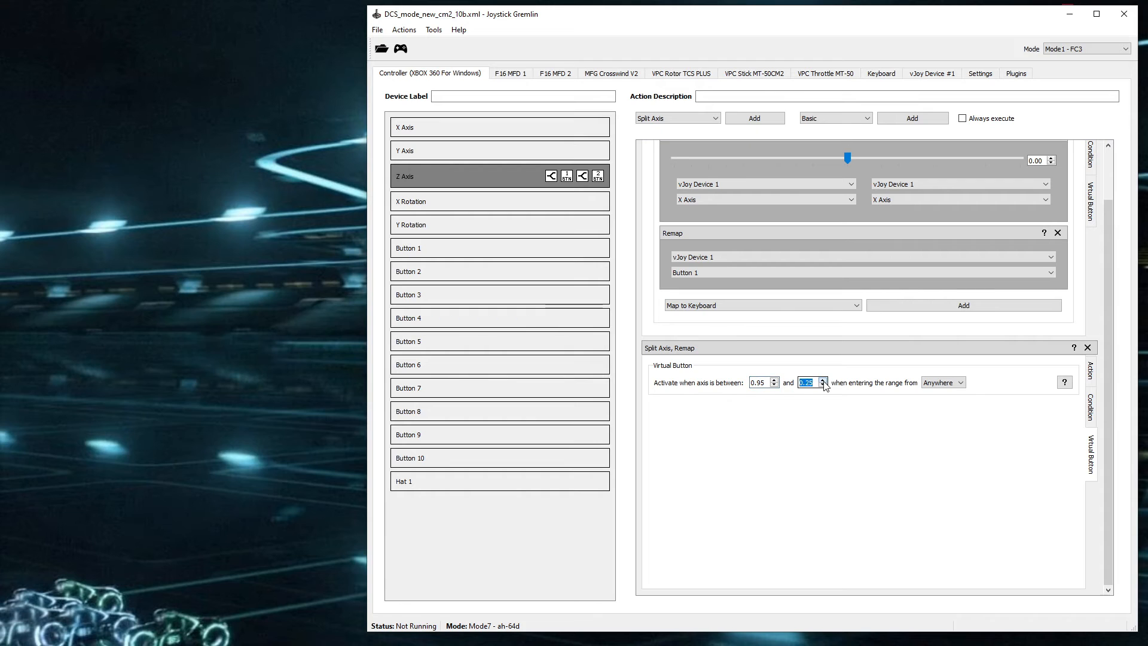
click(823, 379)
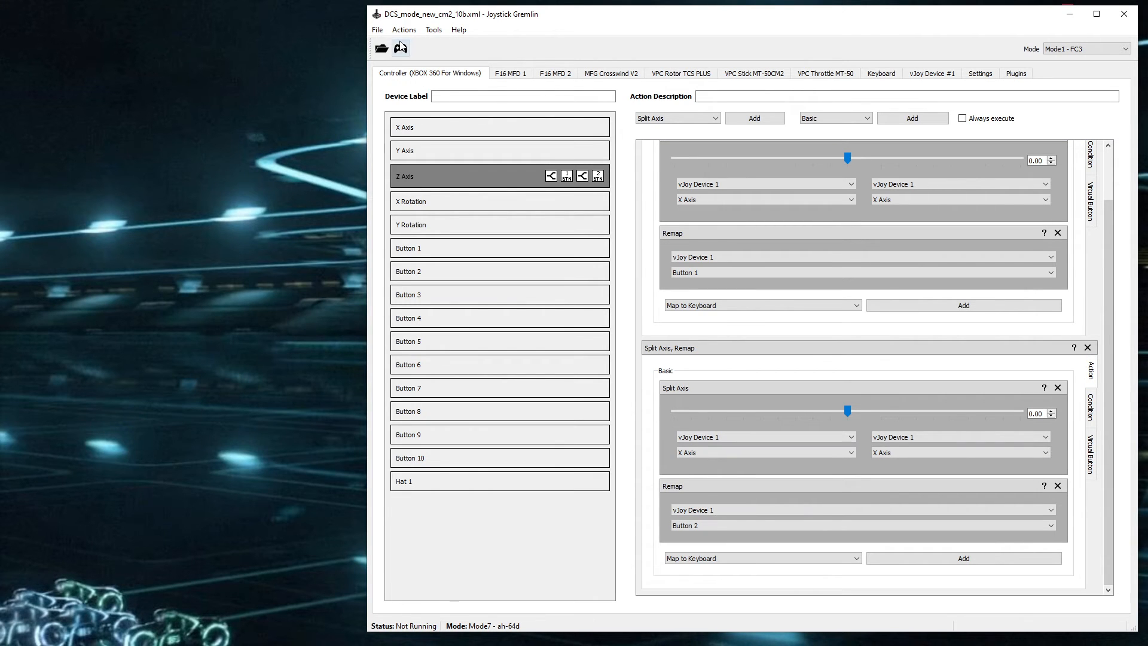
Run the profile to test the two-stage triggers, then deactivate it.
click(401, 48)
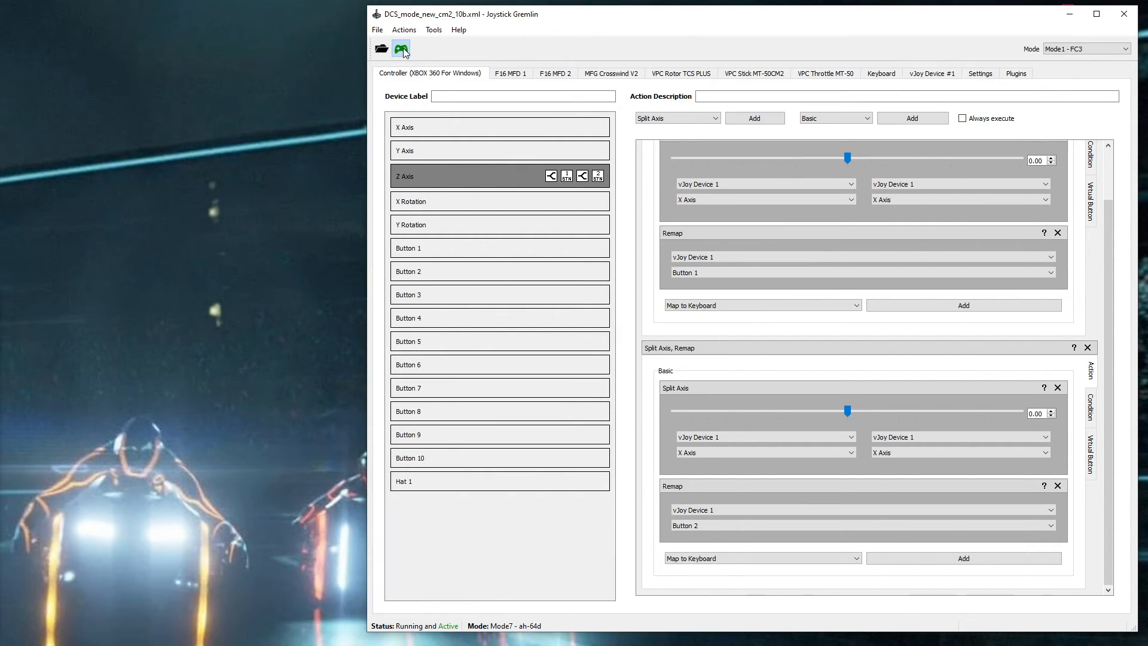
click(402, 49)
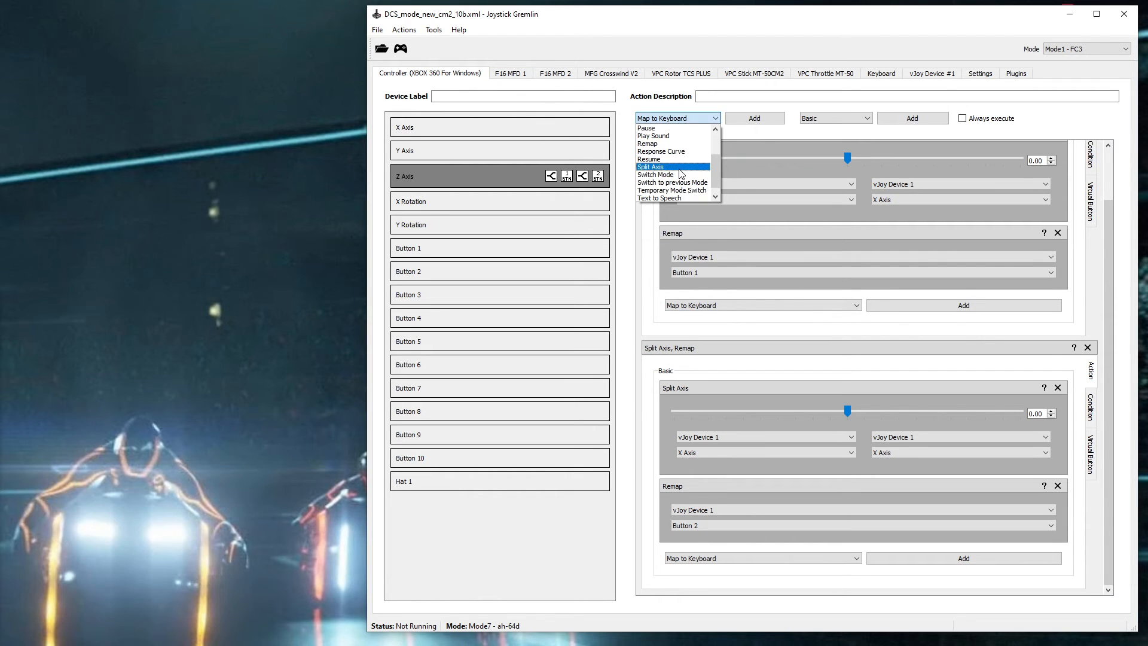
Add a third Split Axis container whose Remap outputs vJoy Device 1 Button 3.
click(651, 166)
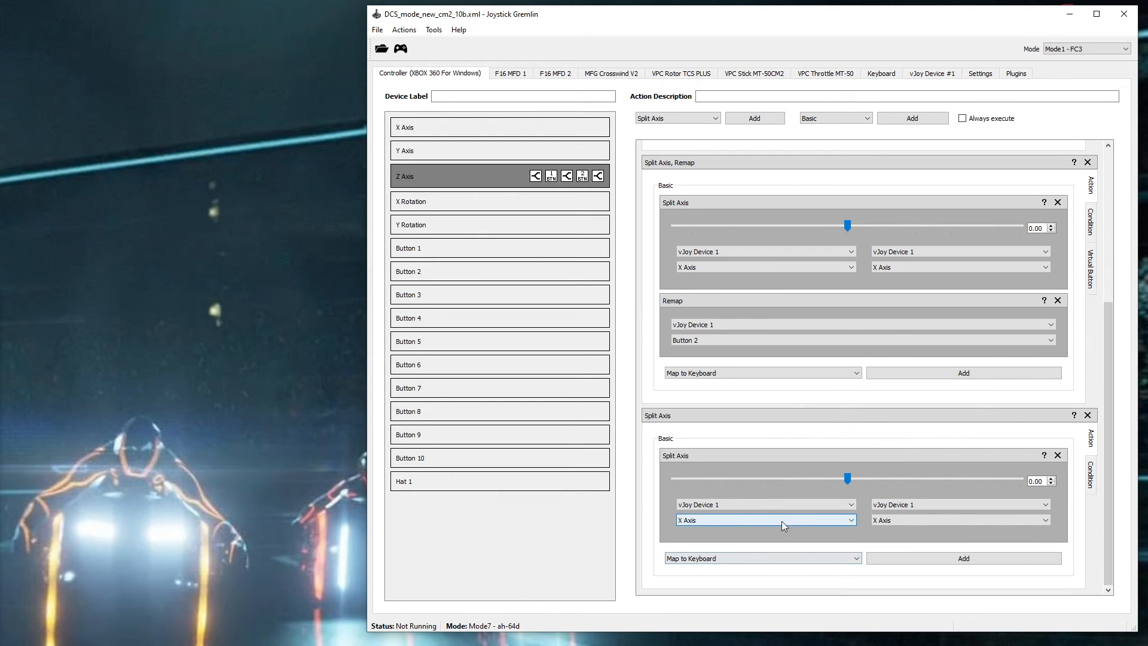
click(761, 558)
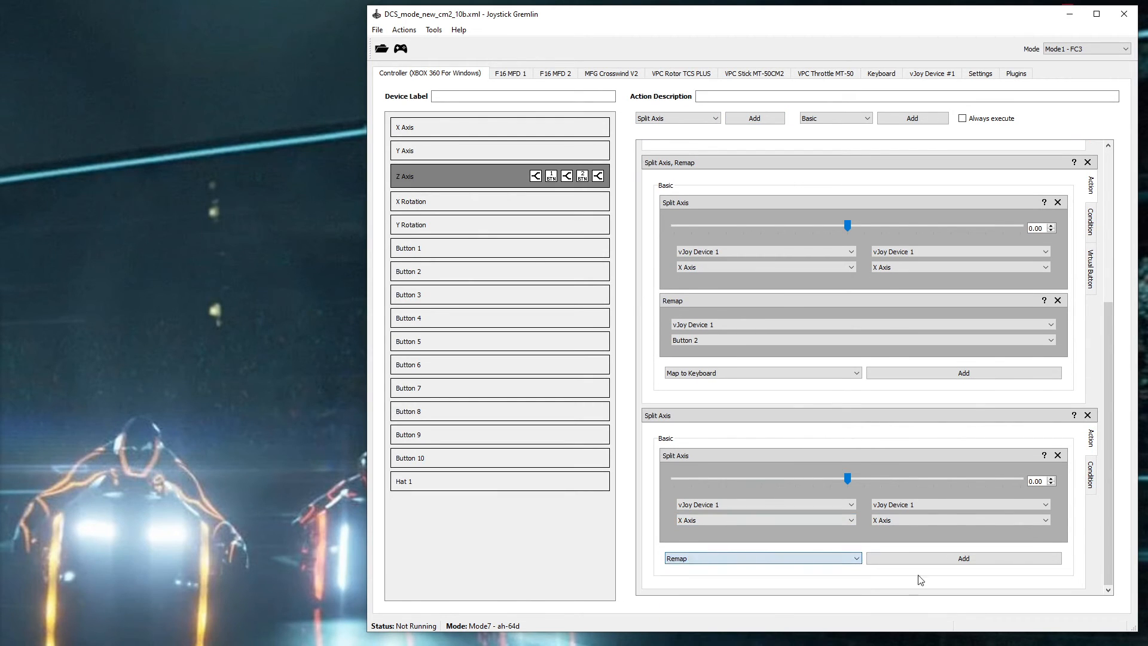
click(963, 558)
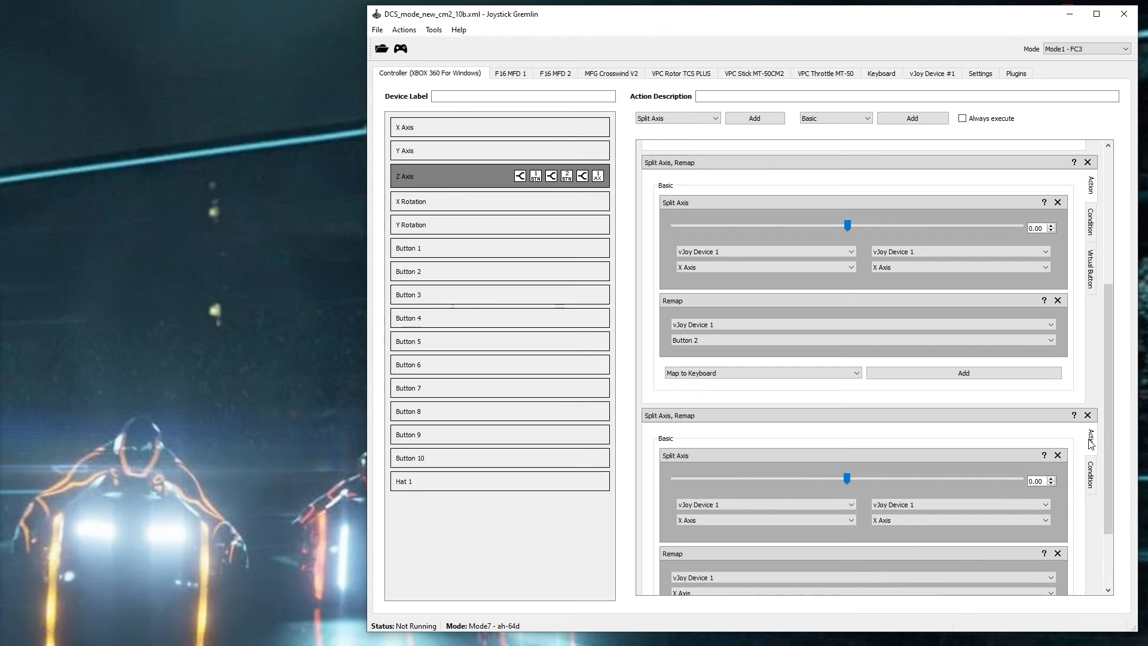
scroll(down, 3)
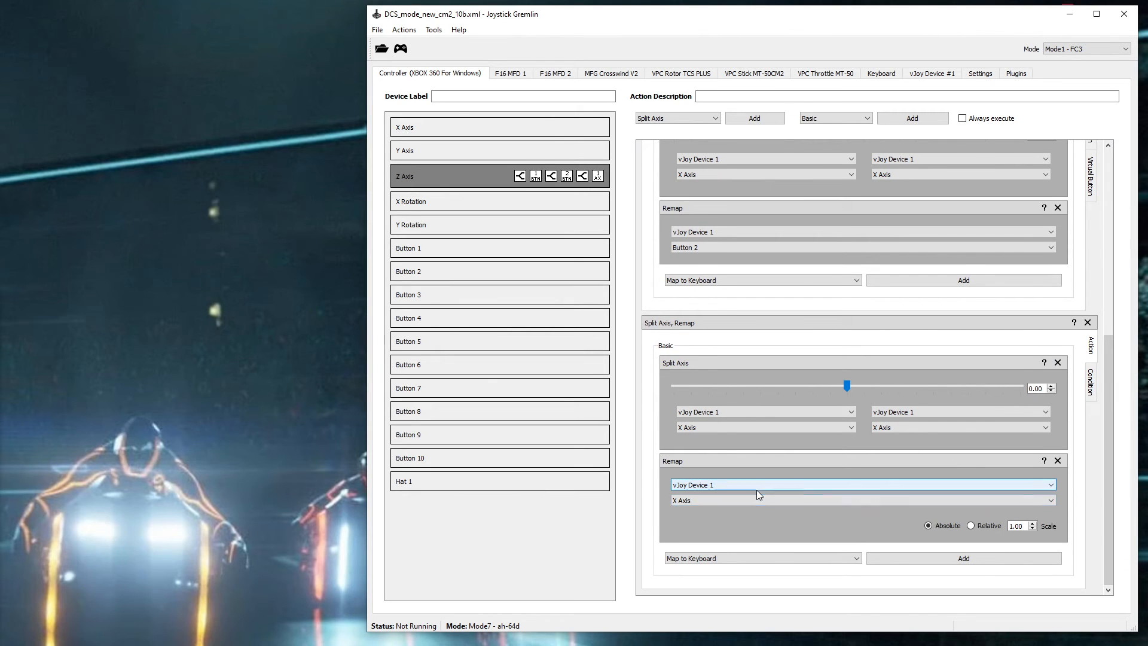
click(861, 500)
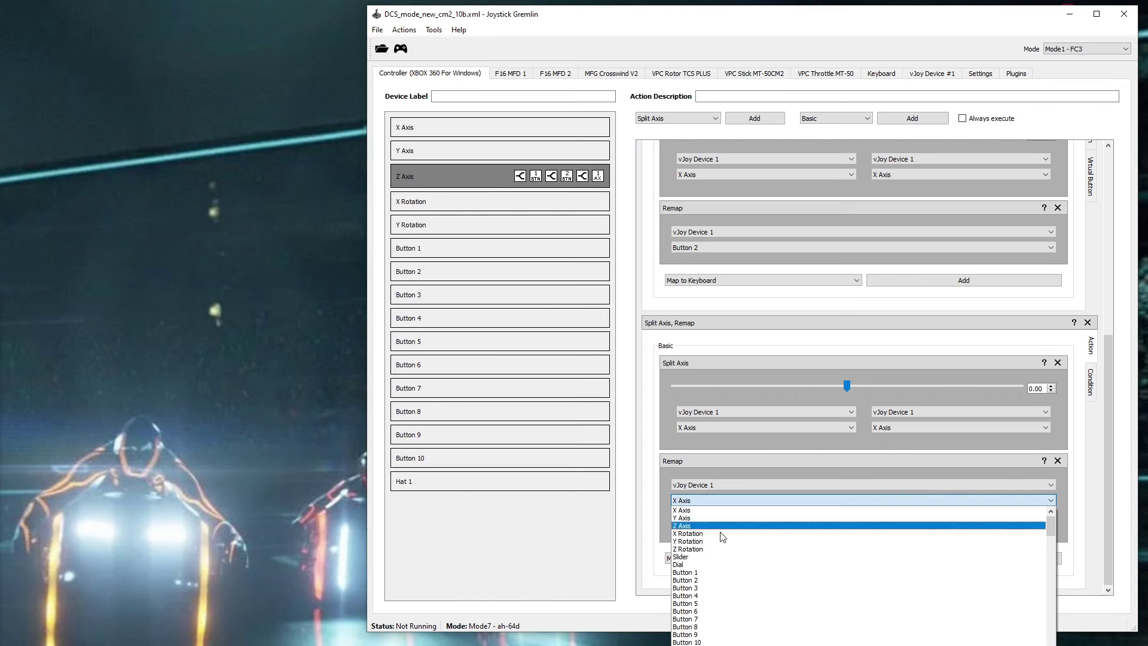
click(685, 587)
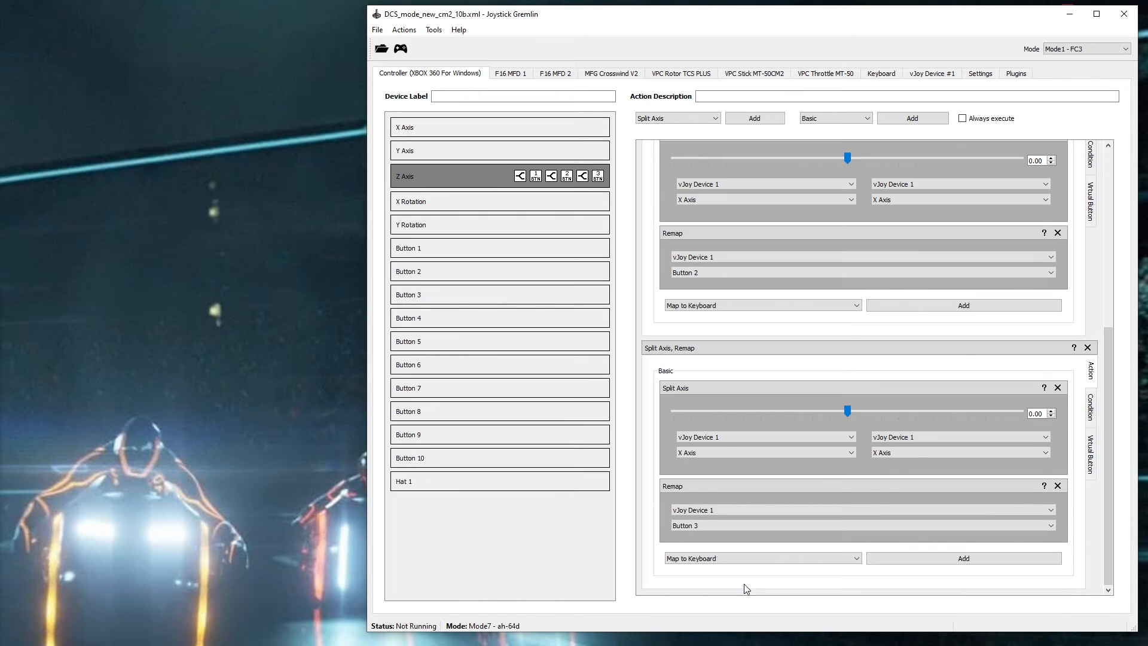
mouse_move(1092, 456)
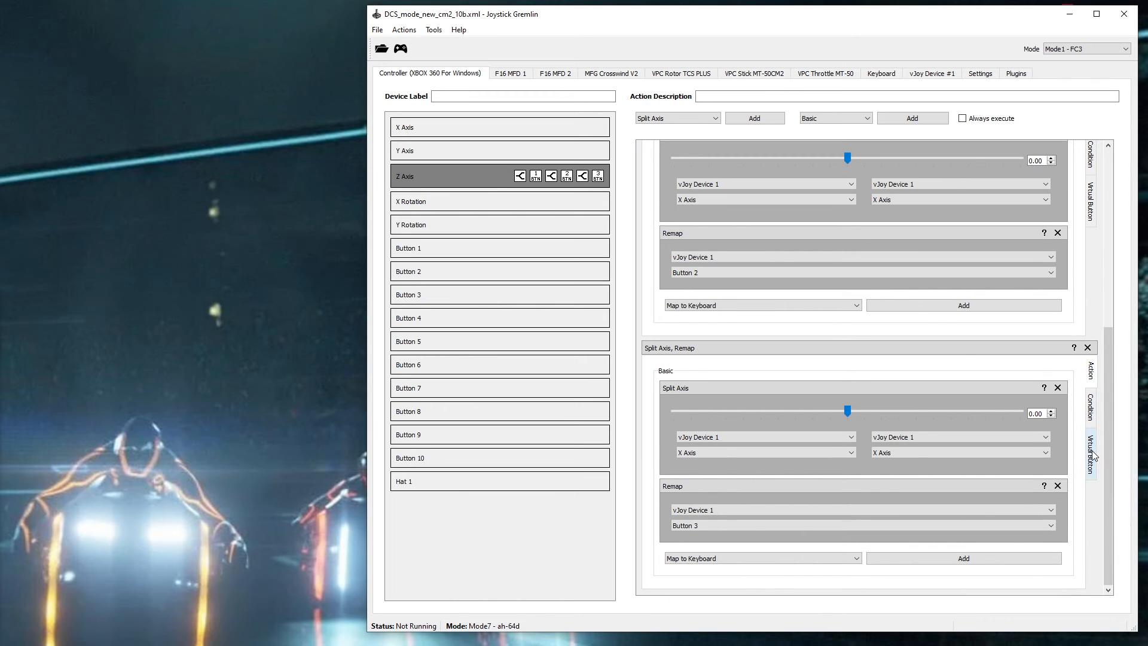
Edit the Button 3 container's activation range and add a fourth Split Axis container.
click(1090, 453)
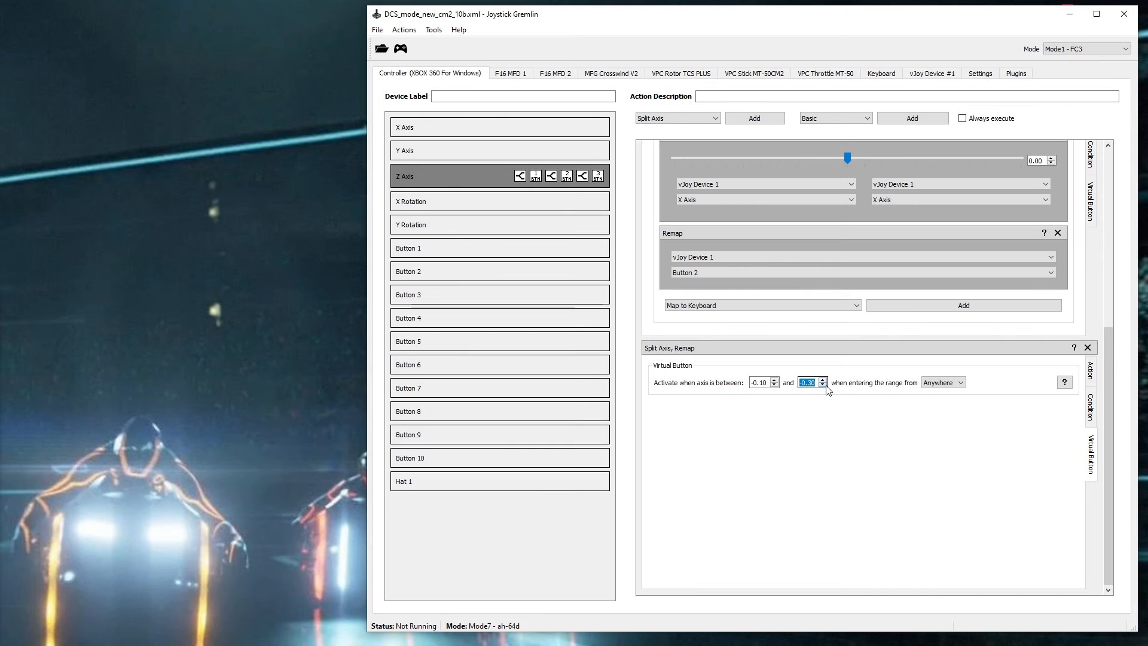
click(822, 385)
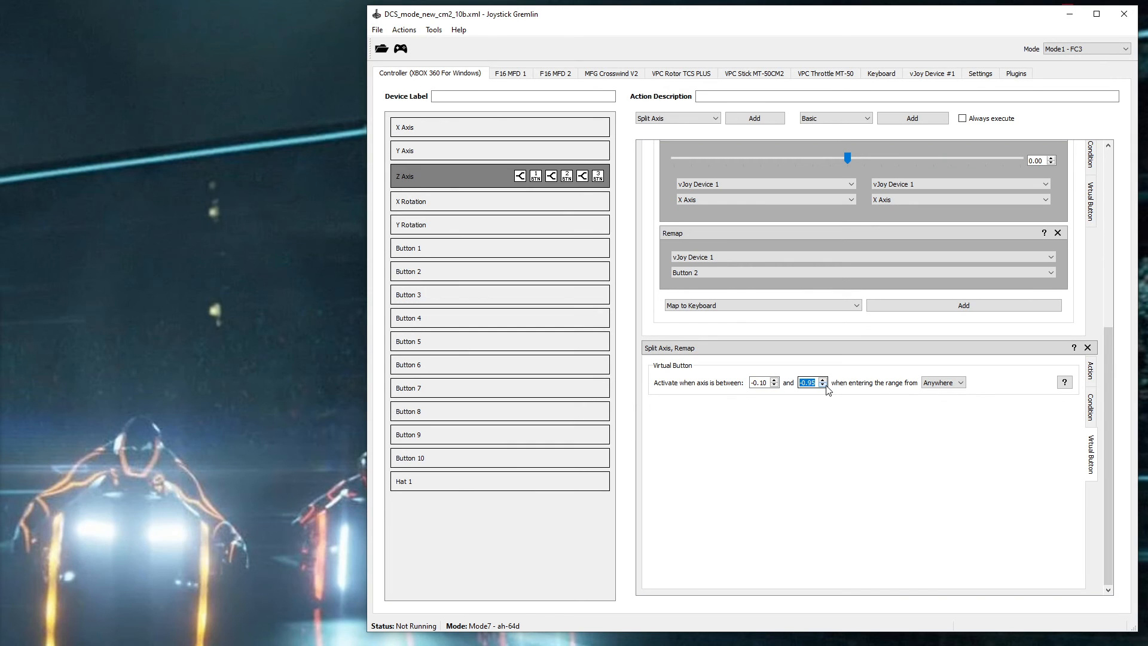
click(1091, 370)
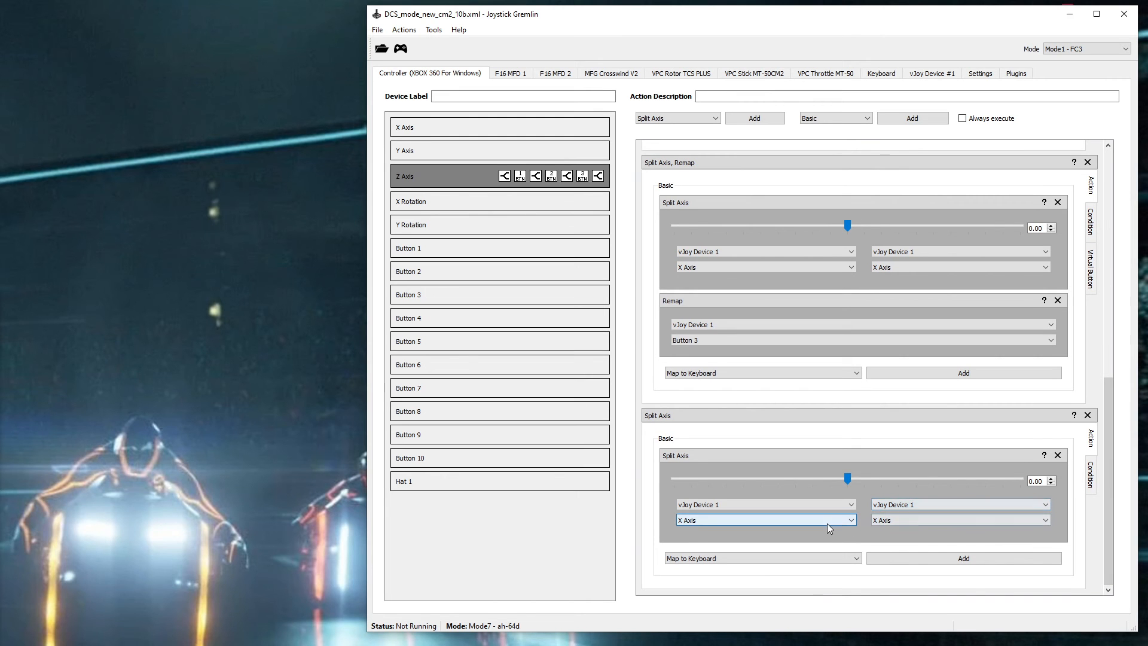
Add a Remap to the fourth Z Axis Split Axis container, outputting vJoy Device 1 Button 4.
click(761, 558)
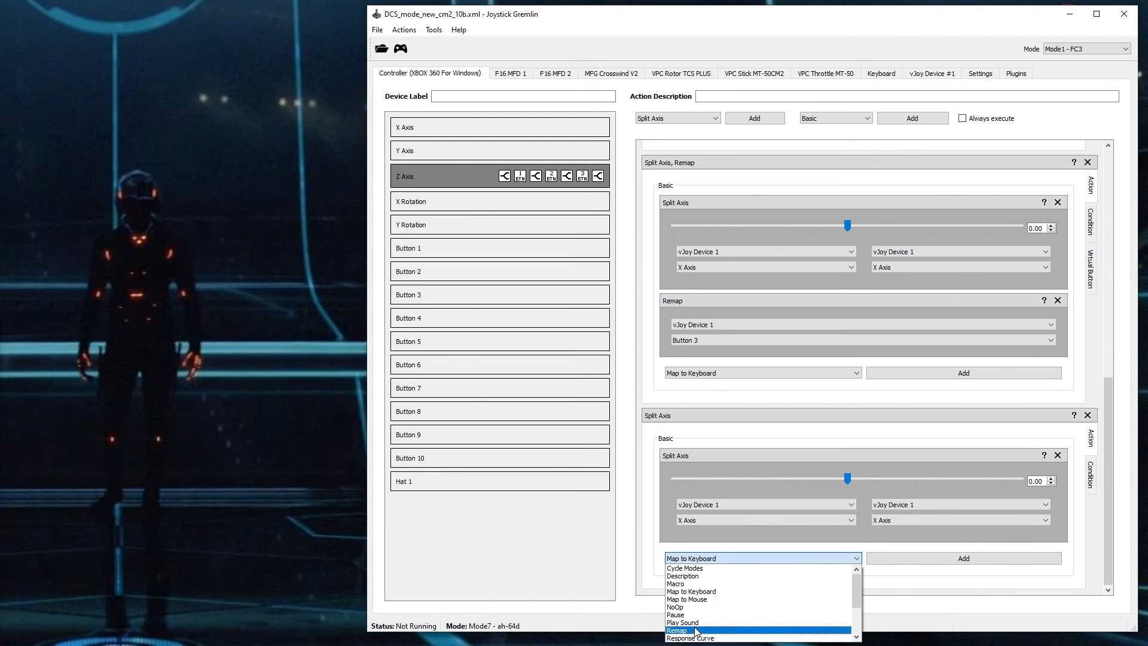
click(677, 630)
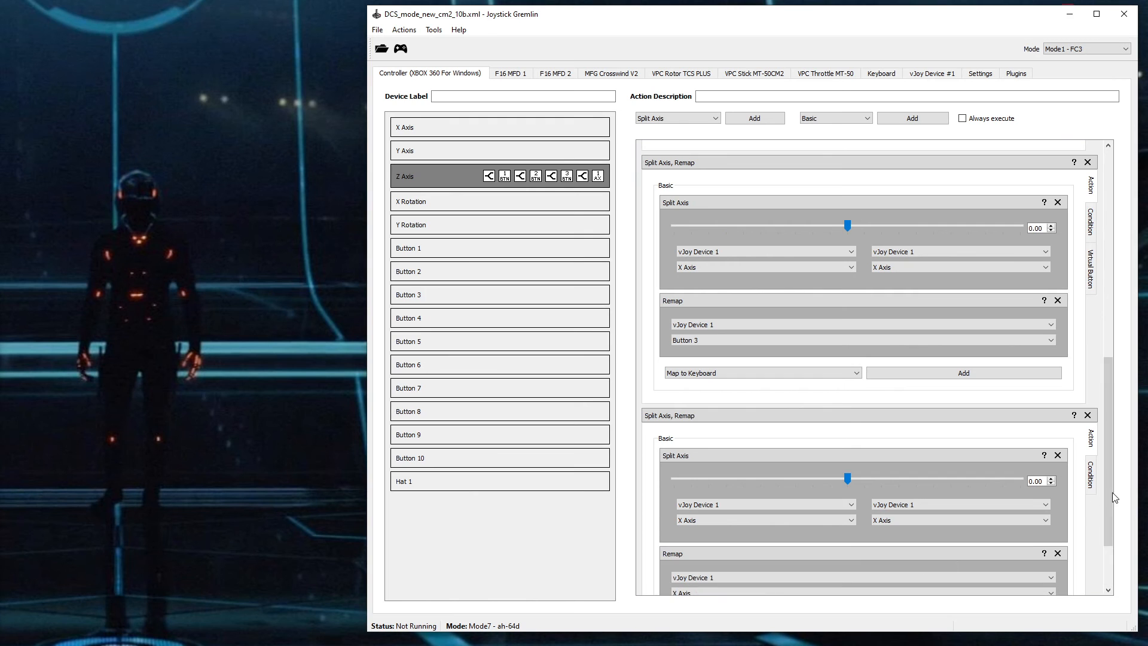
scroll(down, 3)
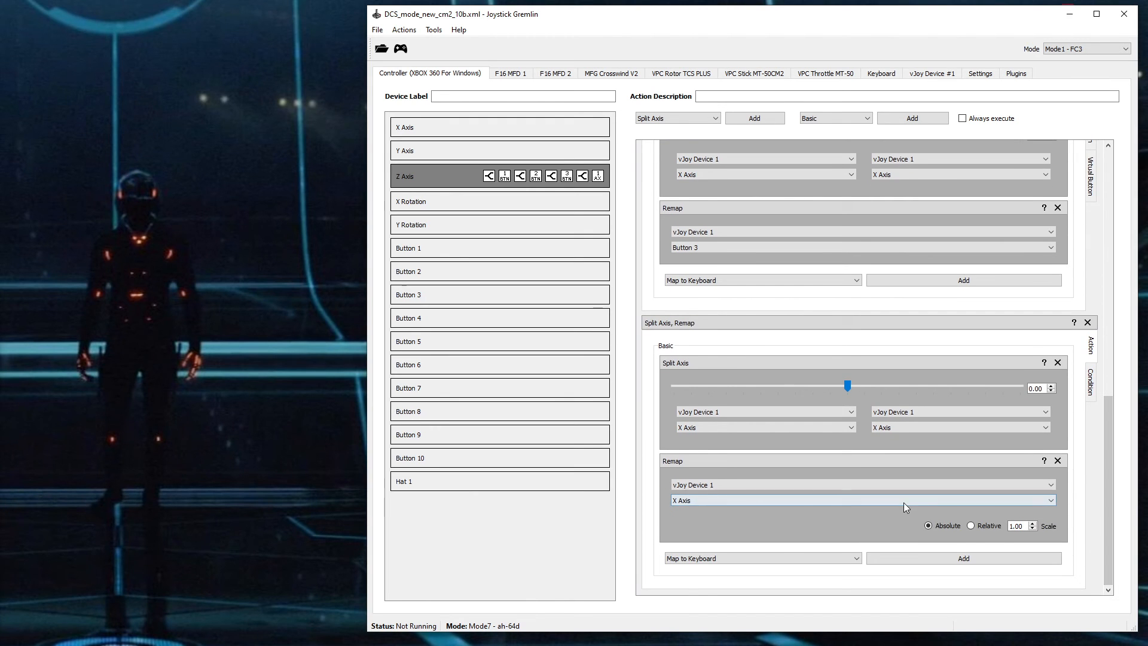
click(861, 500)
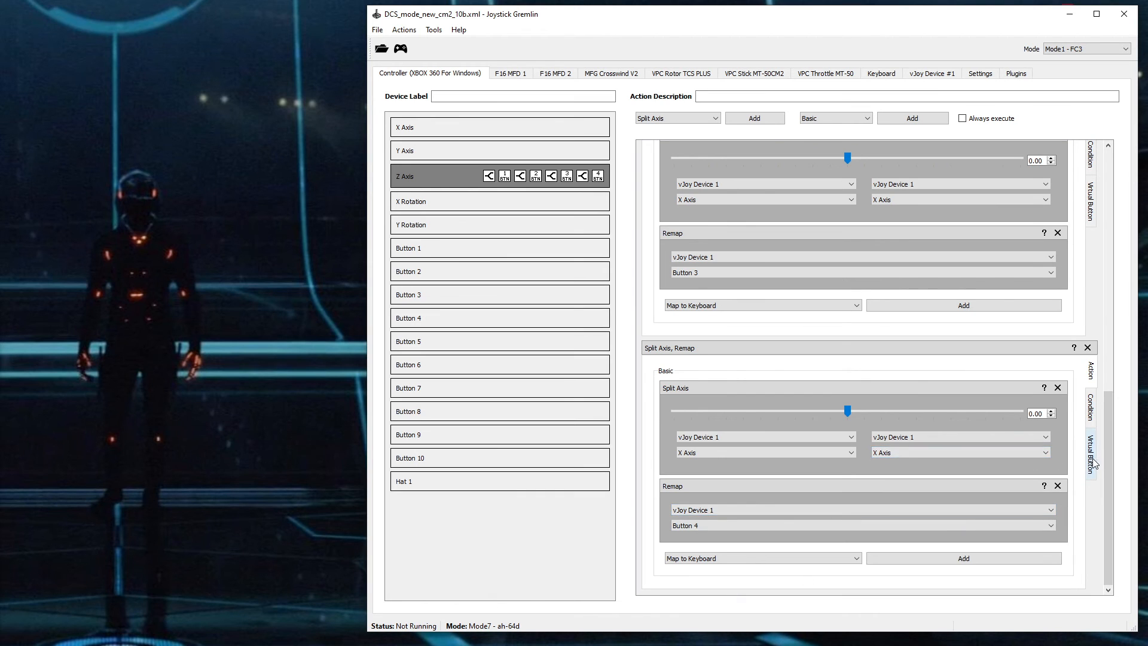
Set Button 4's virtual button activation range to -0.95 through 1.00.
click(1090, 454)
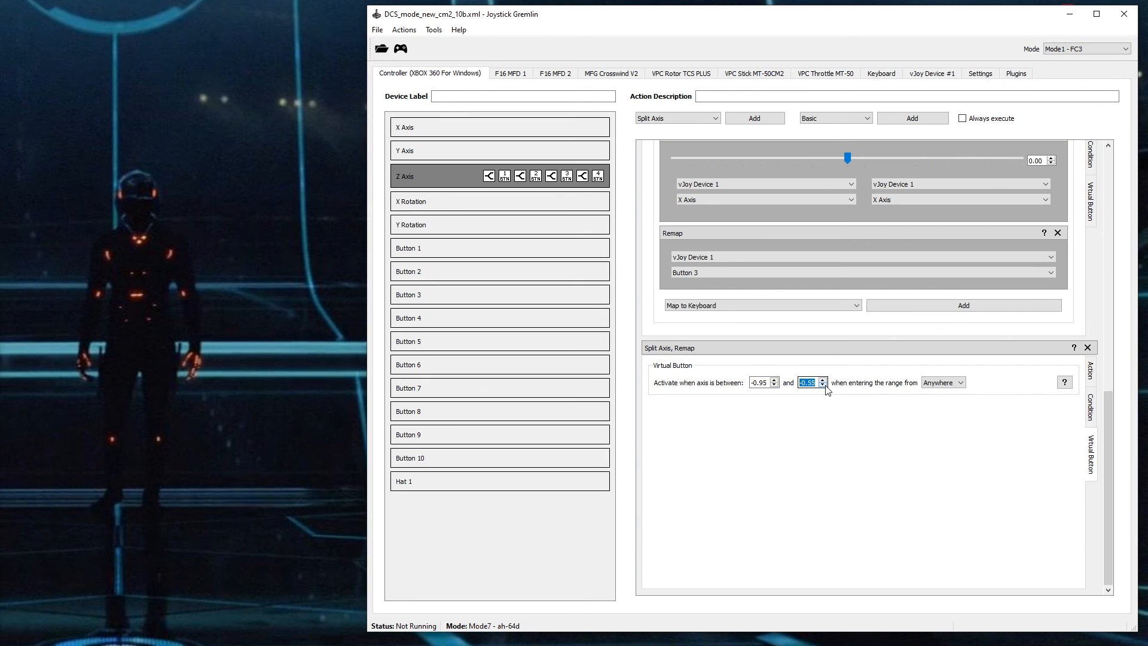
click(823, 384)
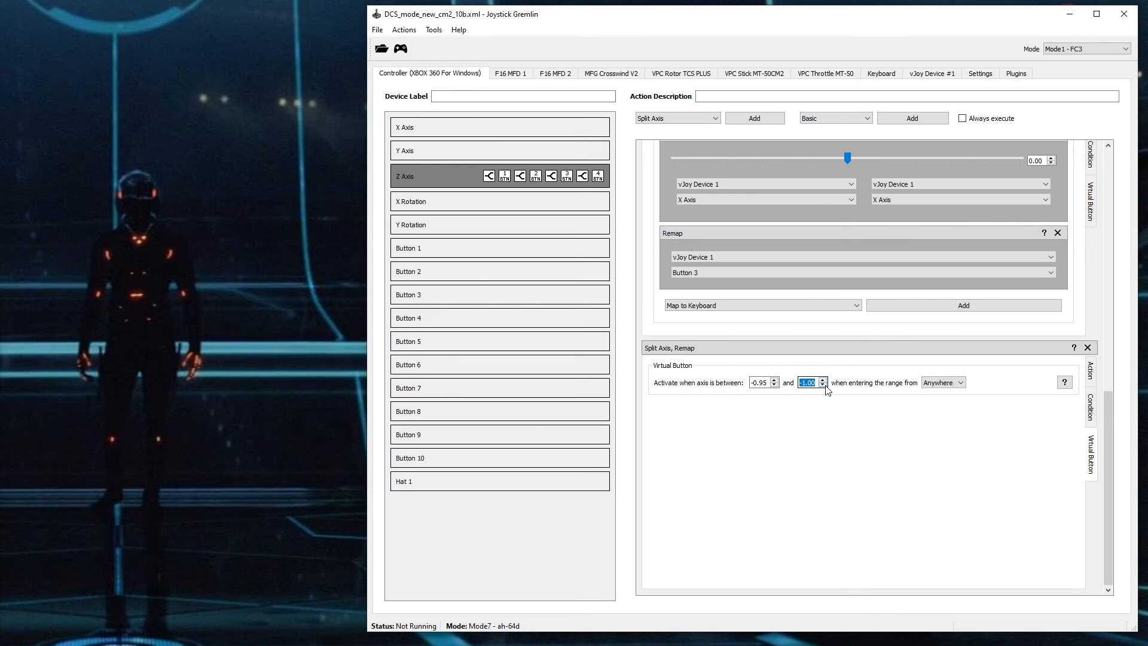
click(377, 30)
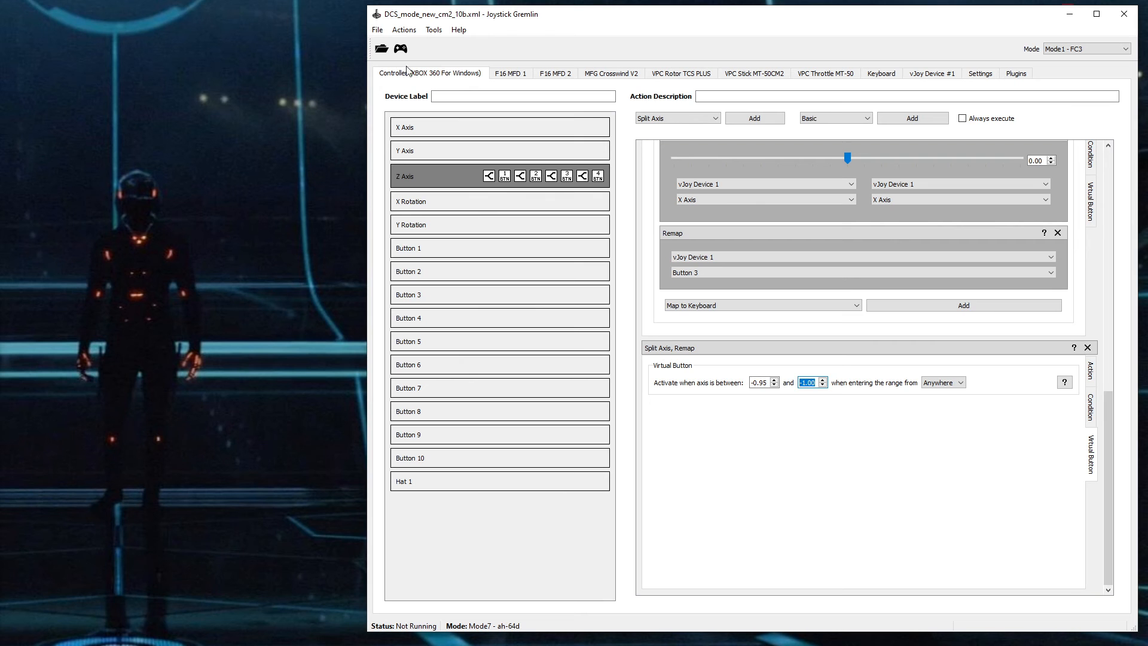
Activate the profile and check live axes and vJoy buttons in the Input Viewer.
click(401, 48)
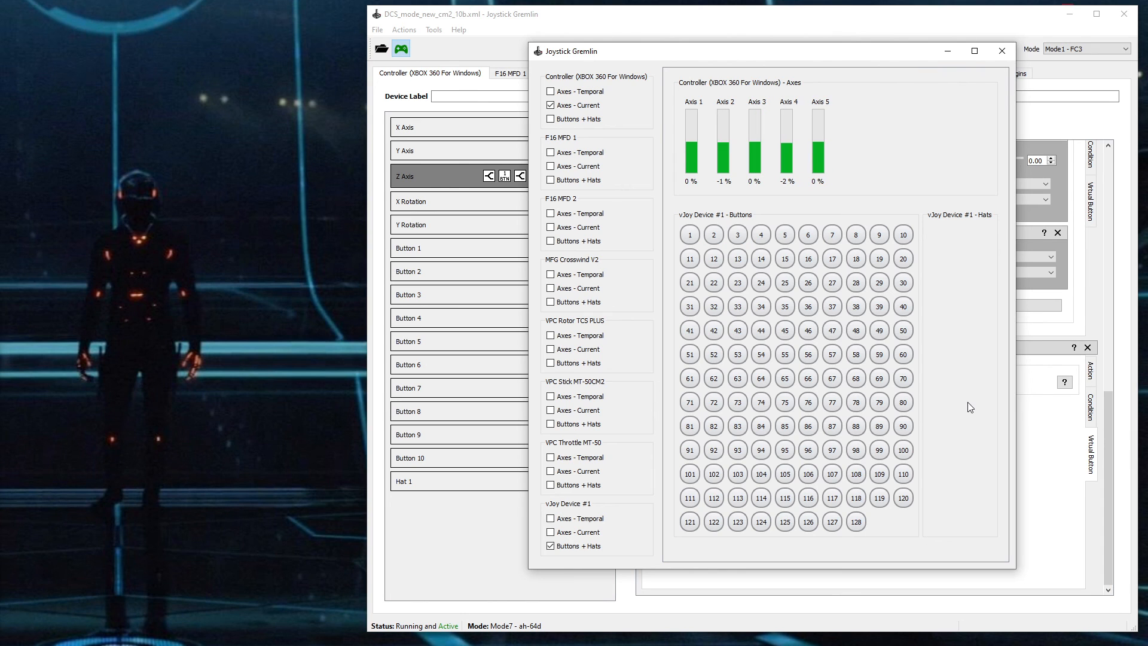
mouse_move(978, 297)
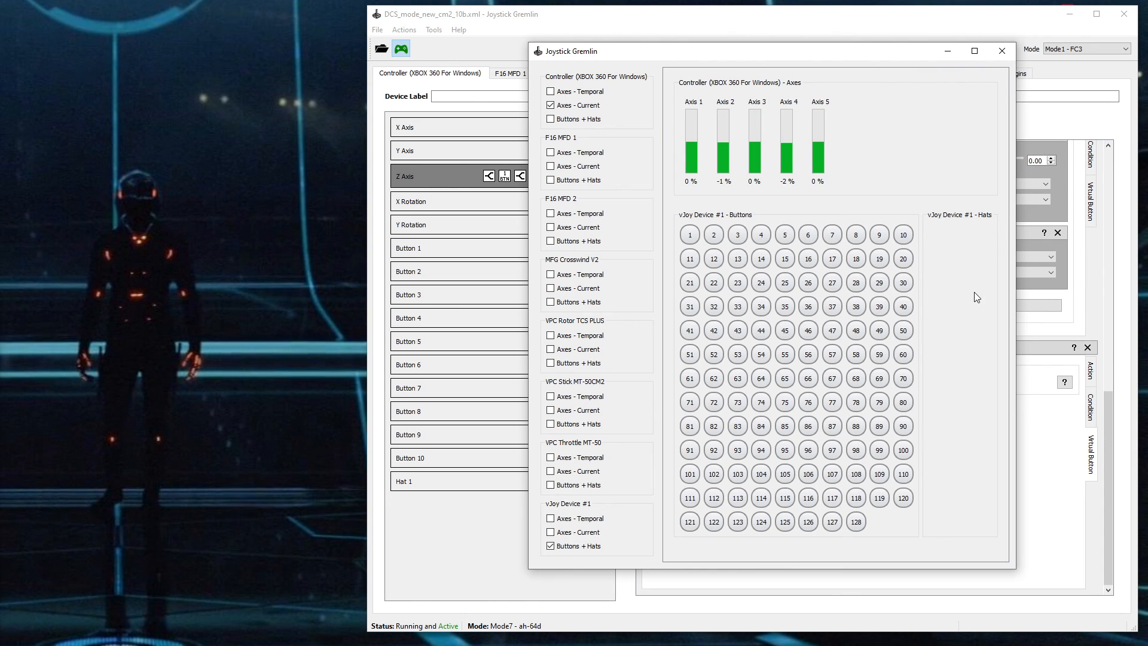
click(1001, 51)
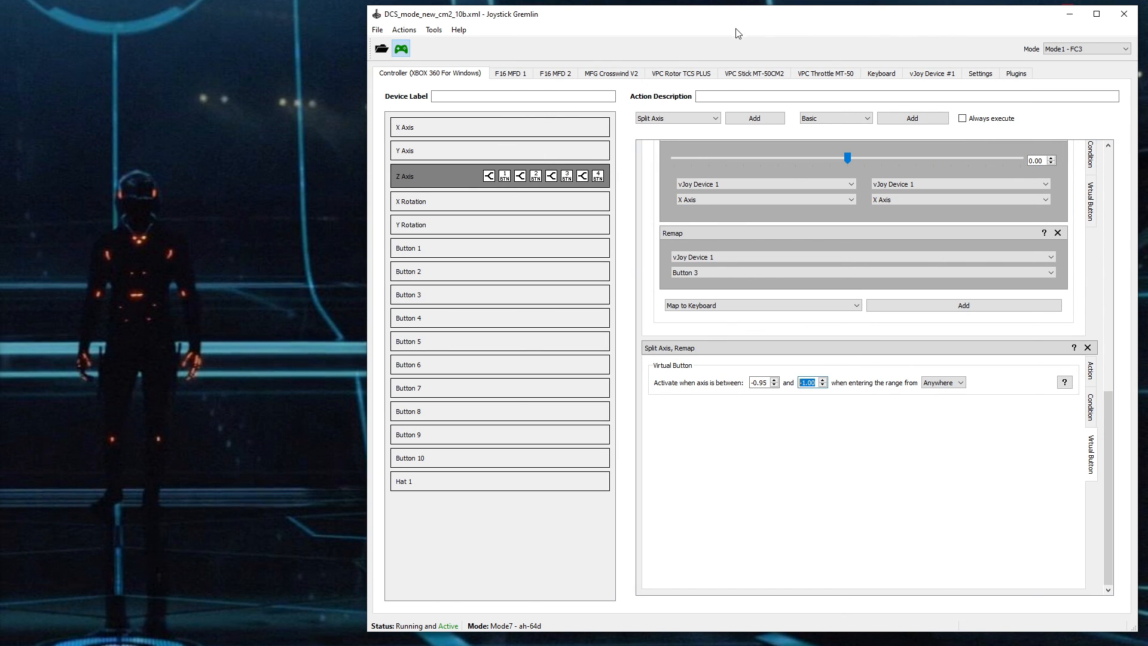
Deactivate the profile using the Activate toolbar toggle, keeping the Z Axis remaps intact.
click(401, 48)
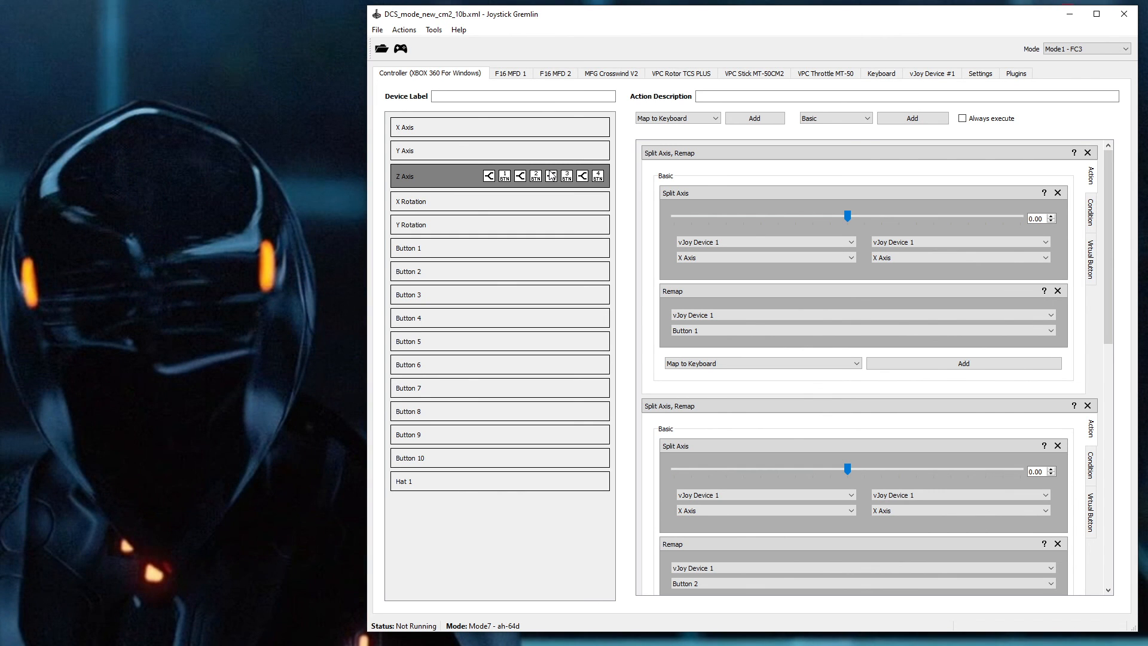
mouse_move(552, 146)
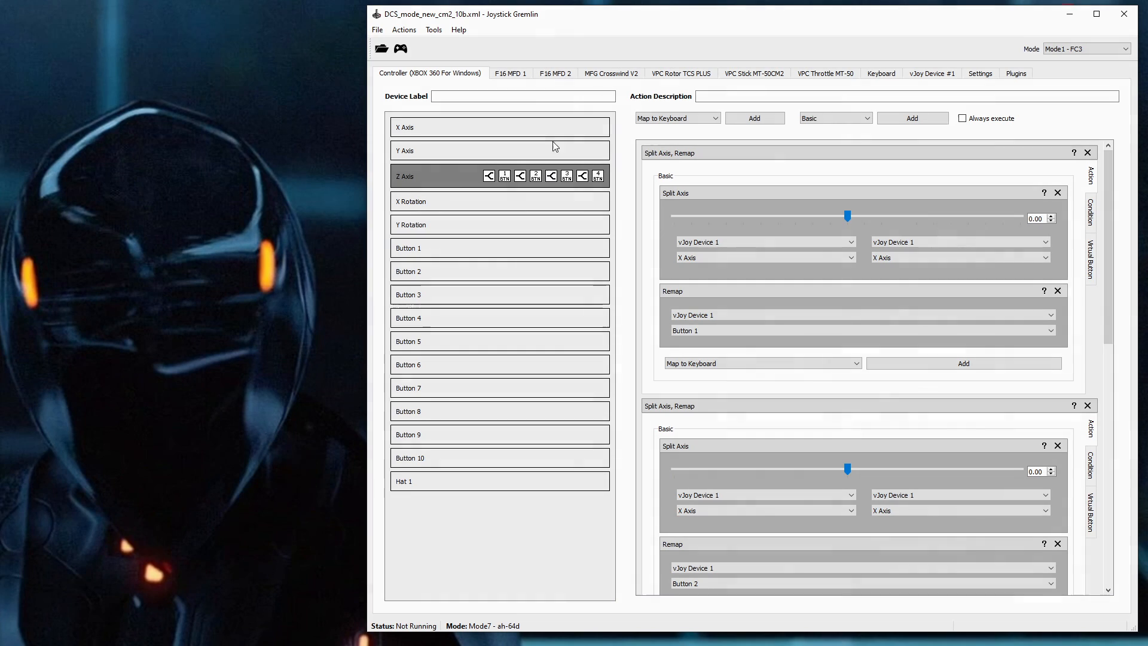